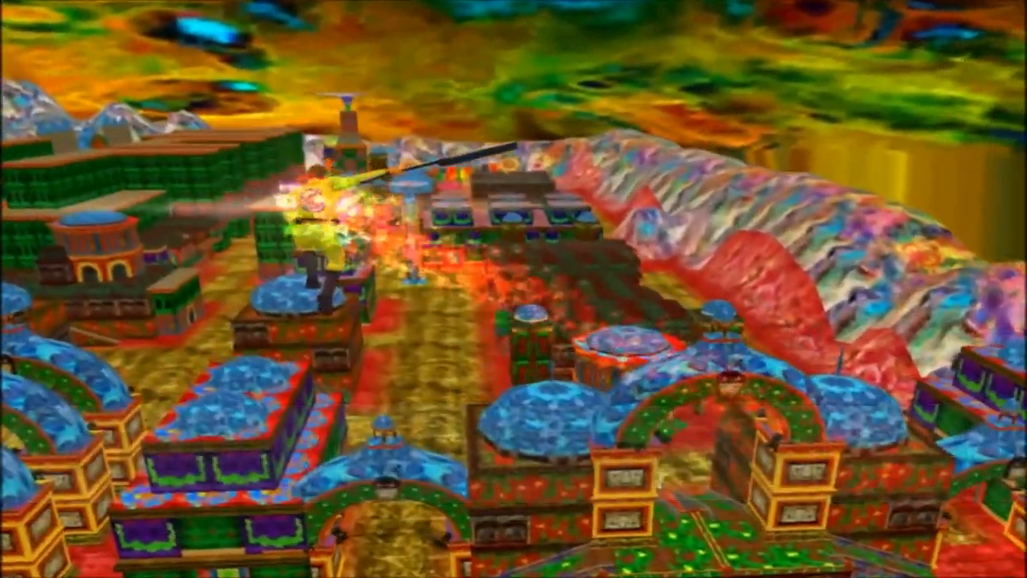
- Clear the folder selection and scroll down past the Battlefront 1 Star fire Mod folder, selecting it in passing
key(alt+tab)
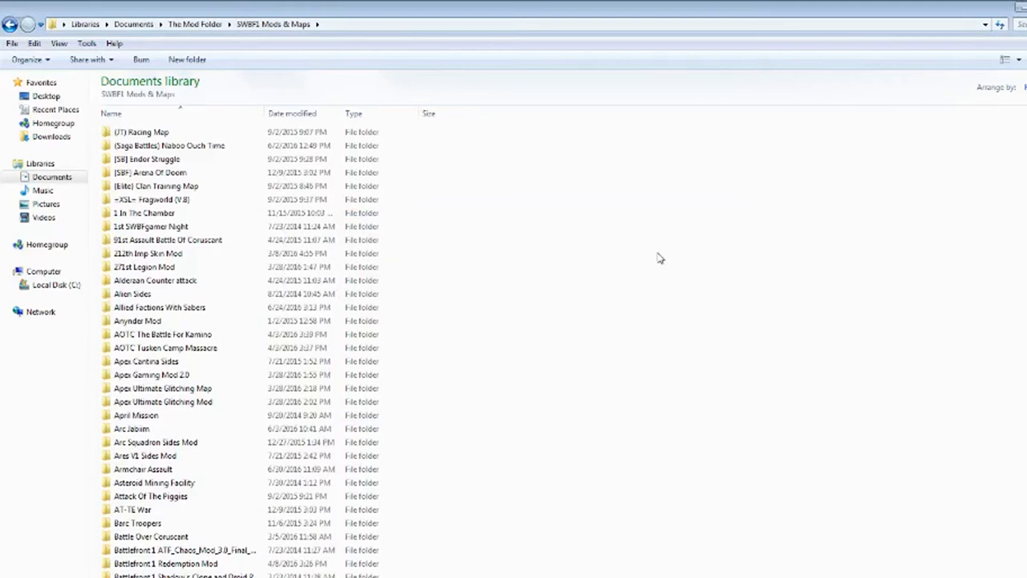
mouse_move(574, 249)
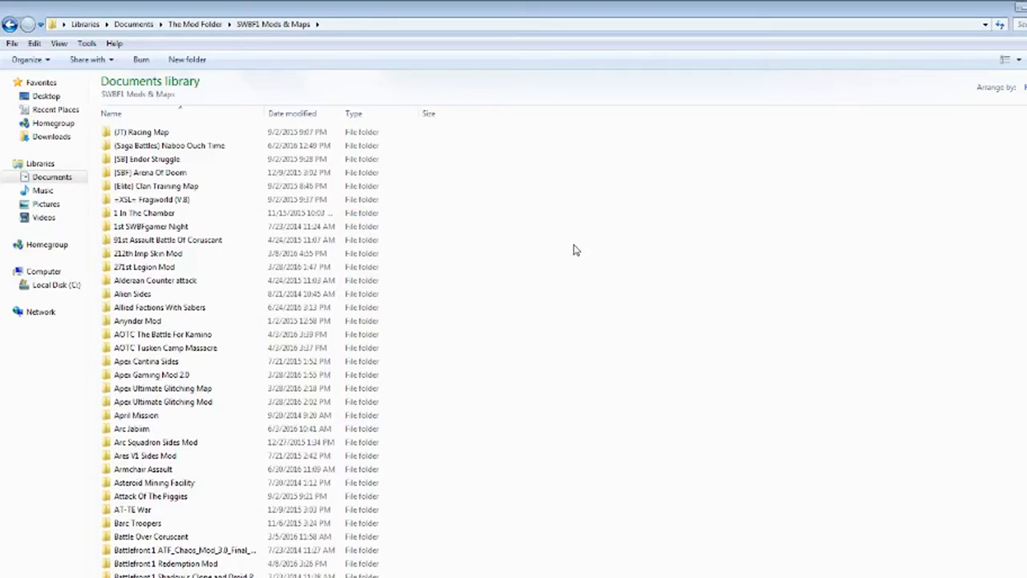
mouse_move(564, 246)
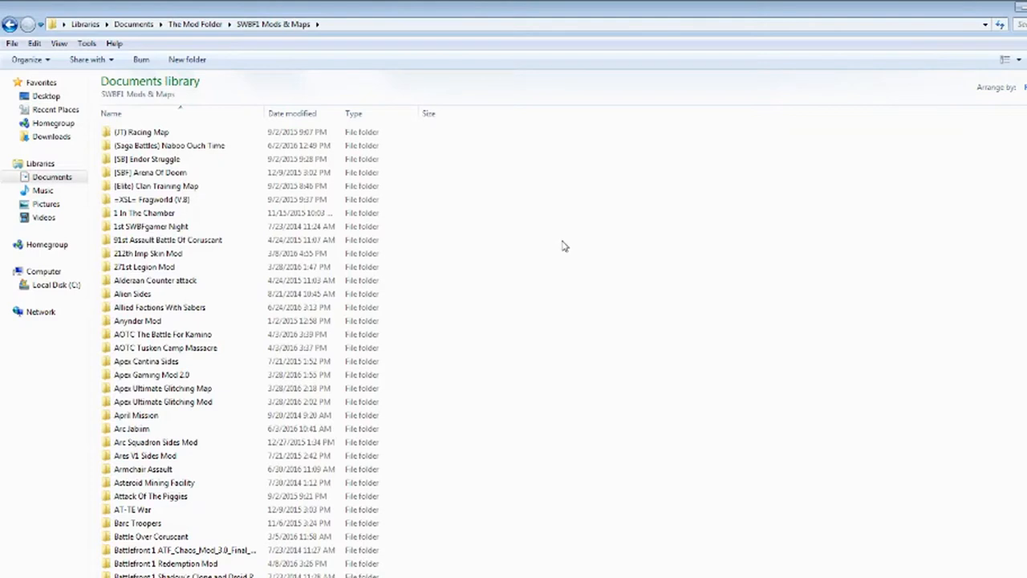
mouse_move(561, 243)
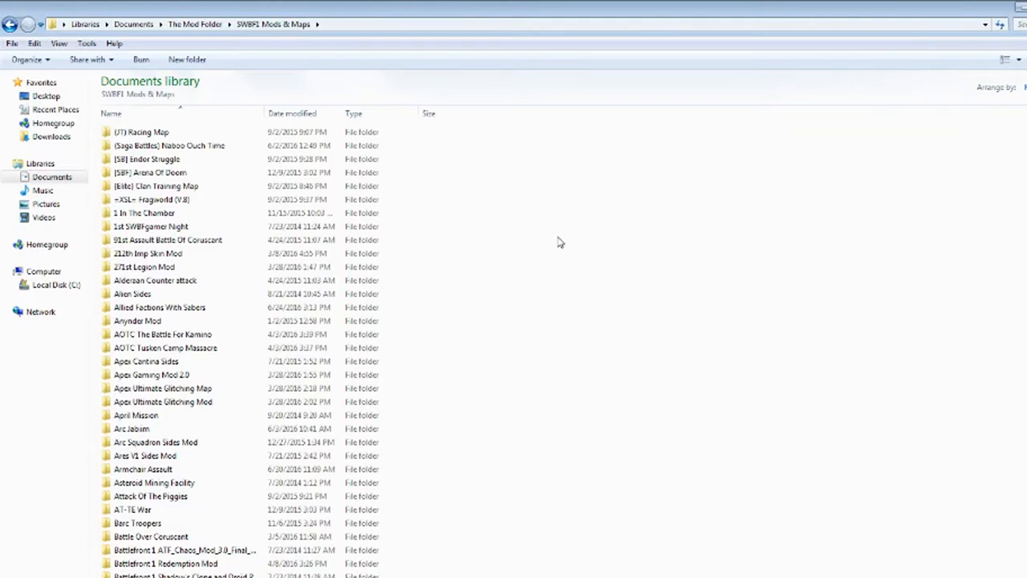
mouse_move(1019, 249)
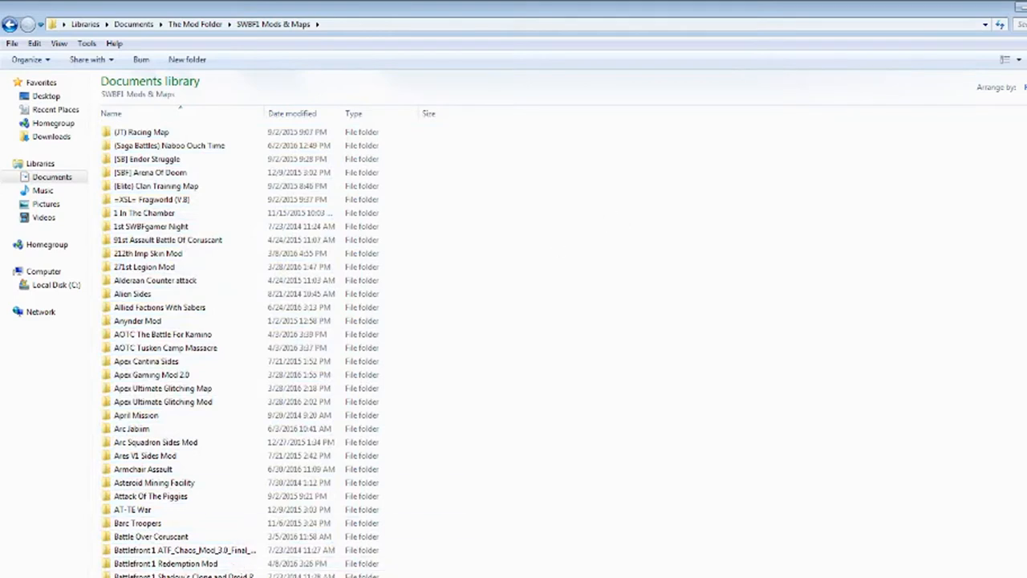
mouse_move(525, 239)
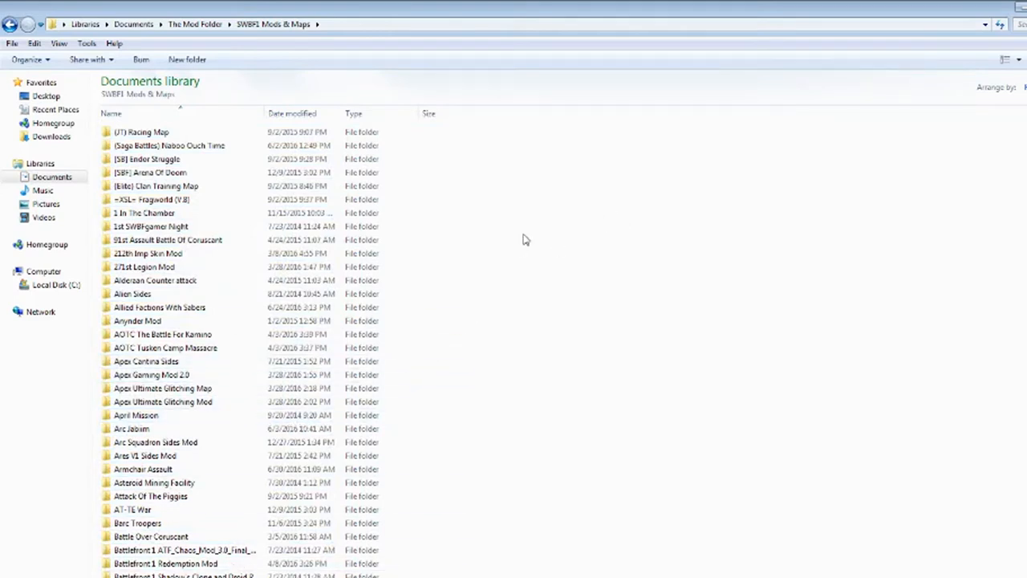
mouse_move(541, 165)
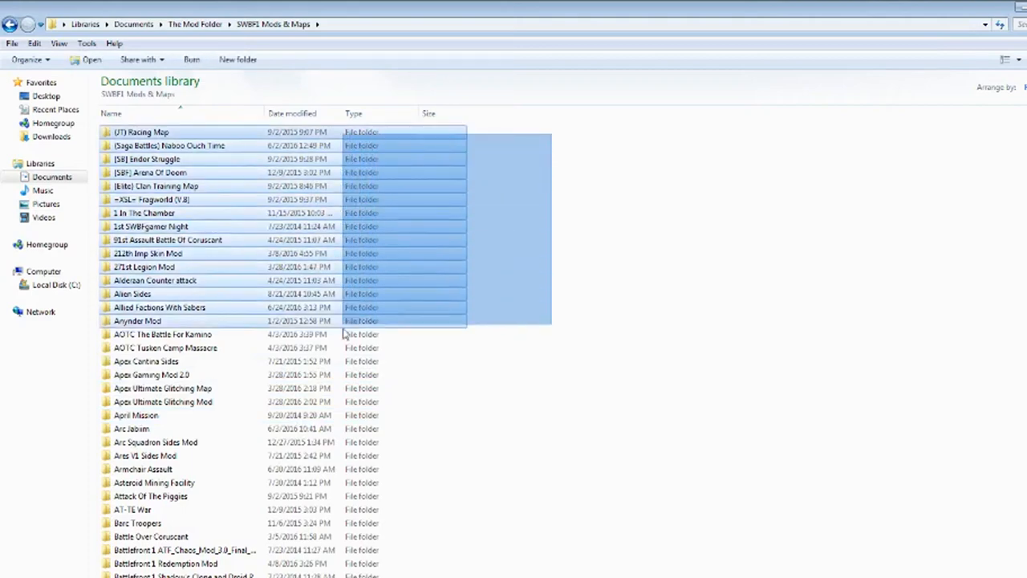
click(650, 401)
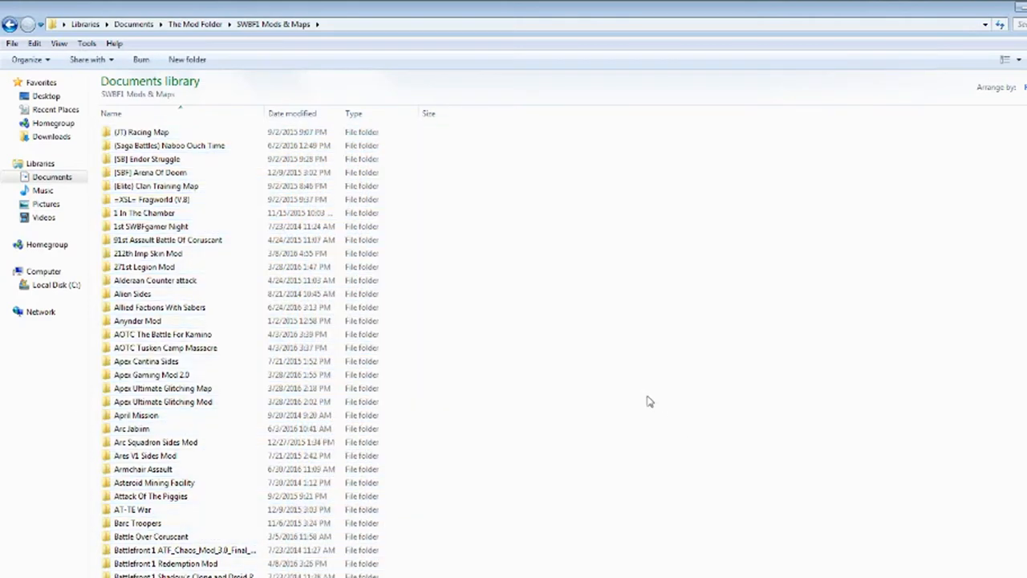
scroll(down, 3)
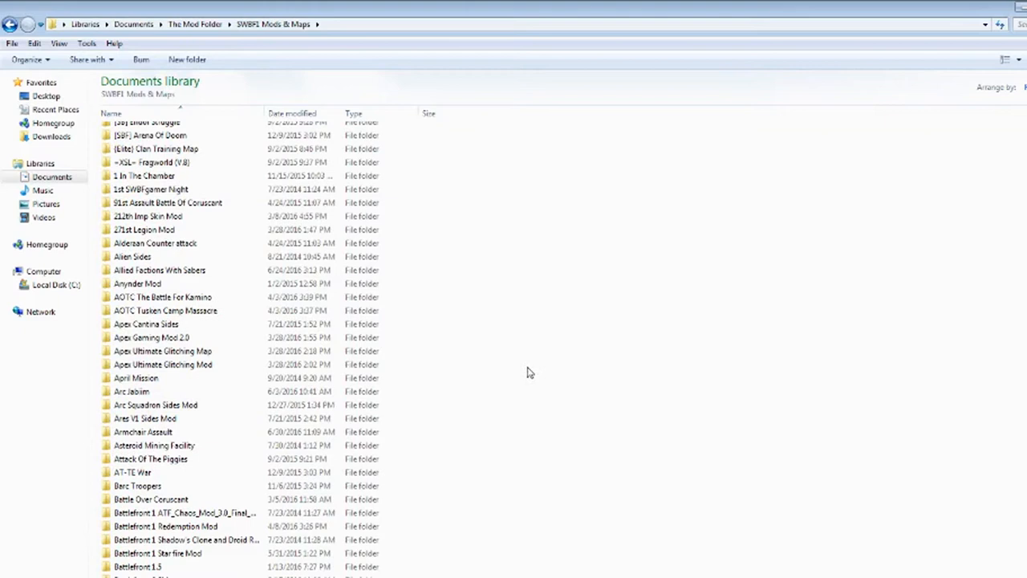
click(166, 526)
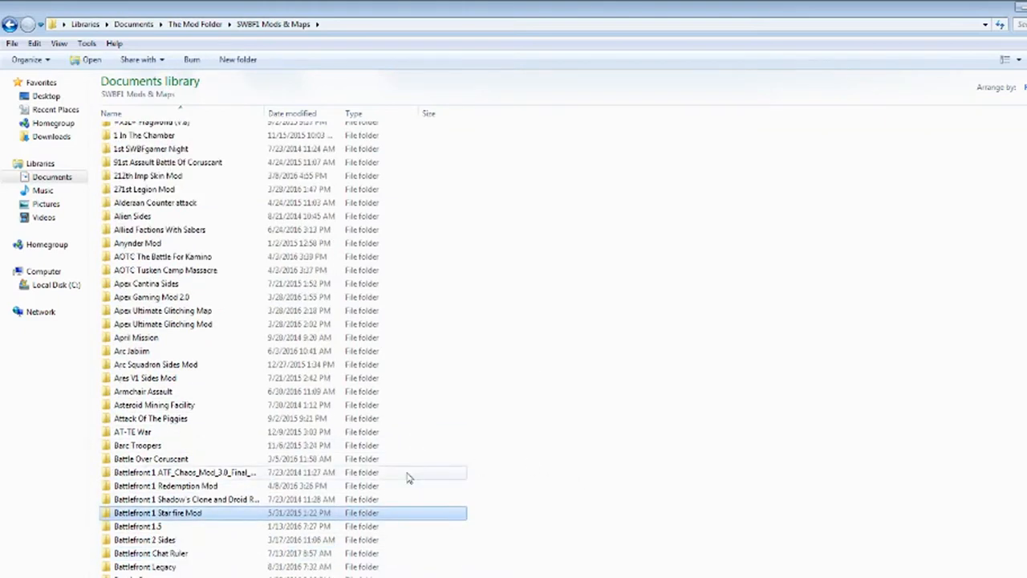
scroll(down, 3)
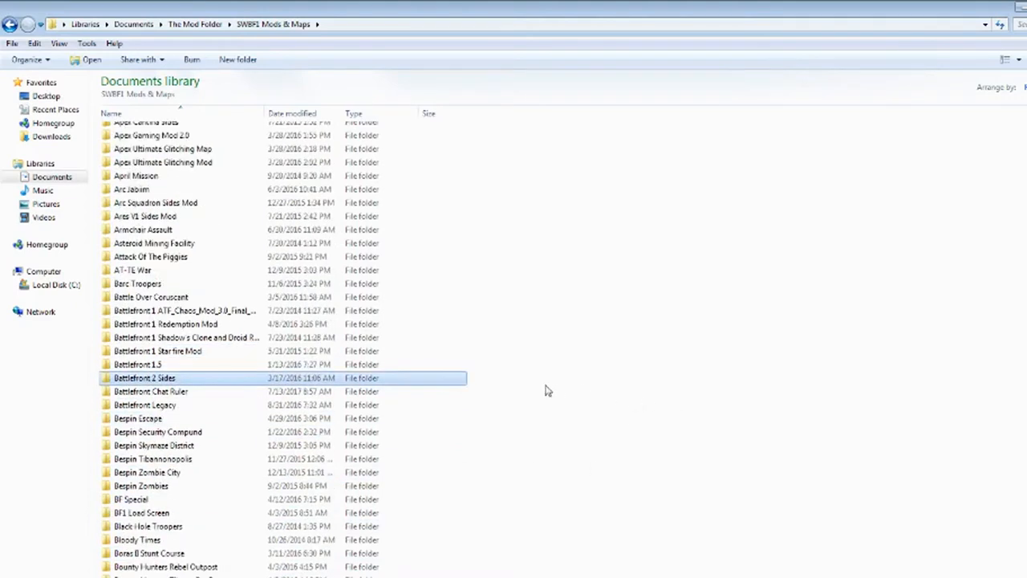
scroll(down, 3)
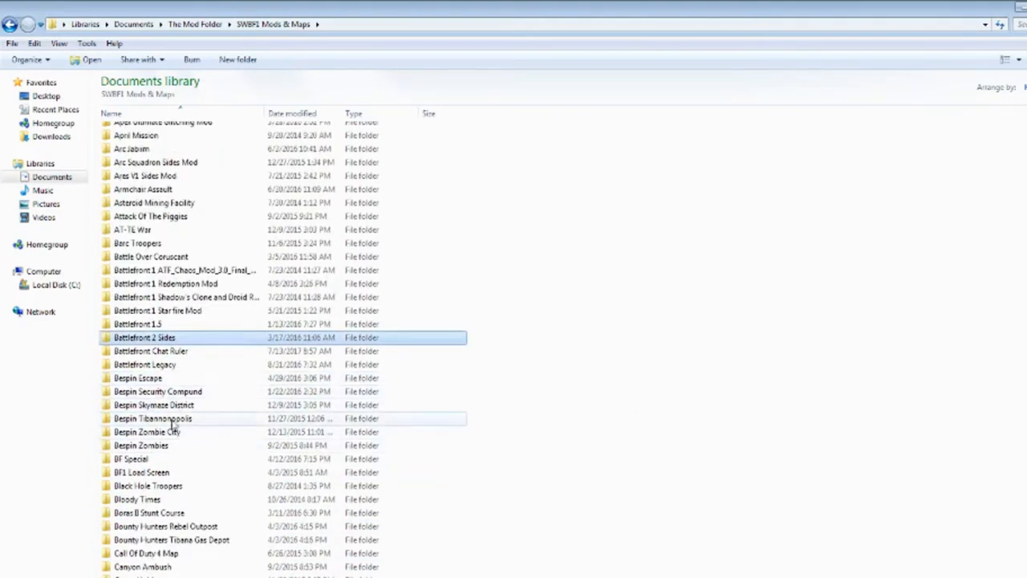
scroll(down, 3)
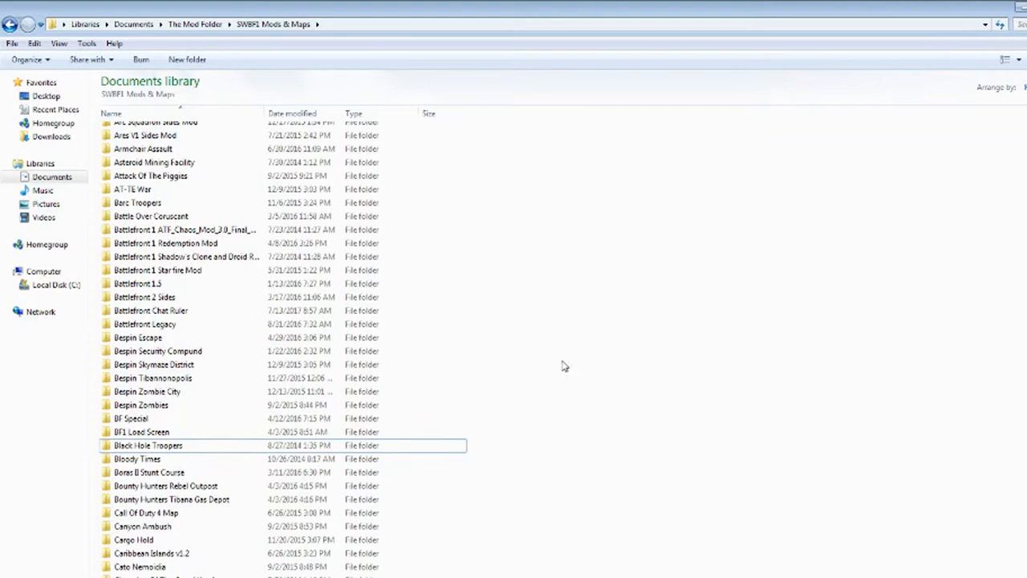
scroll(down, 3)
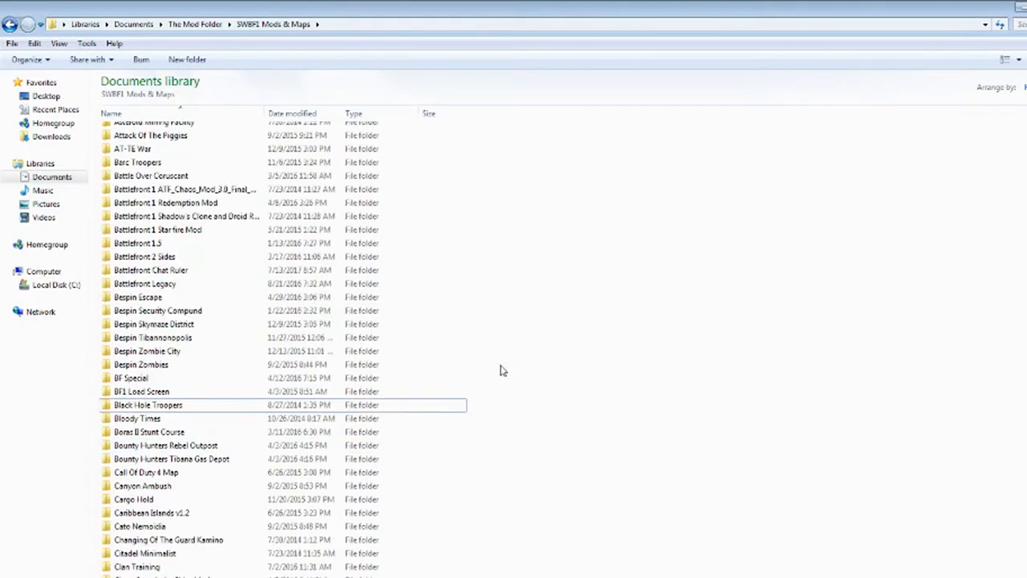
scroll(down, 3)
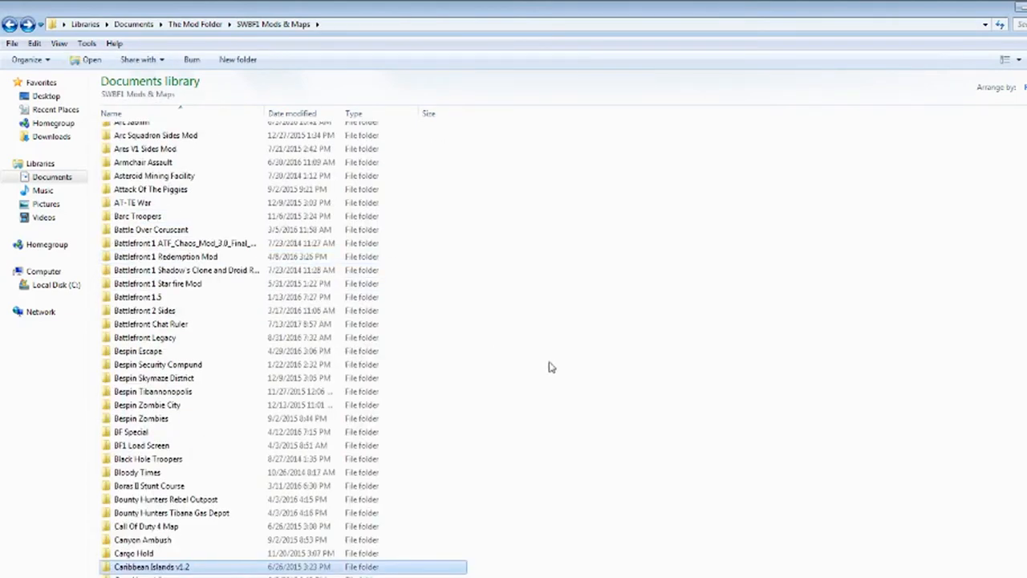
scroll(down, 3)
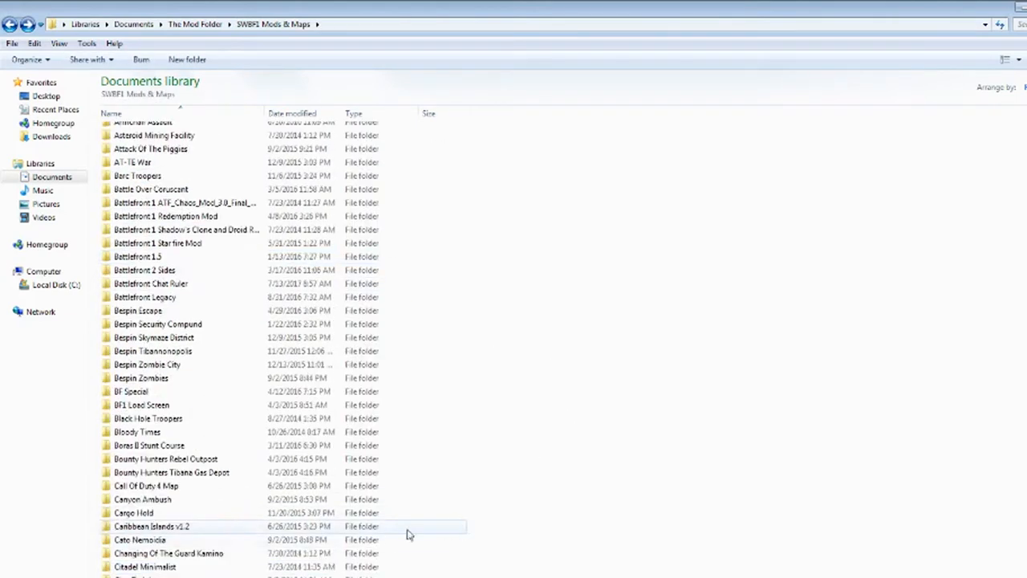
- Select Changing Of The Guard Kamino and scroll on until Clan Training through Earth Egypt are listed
click(169, 553)
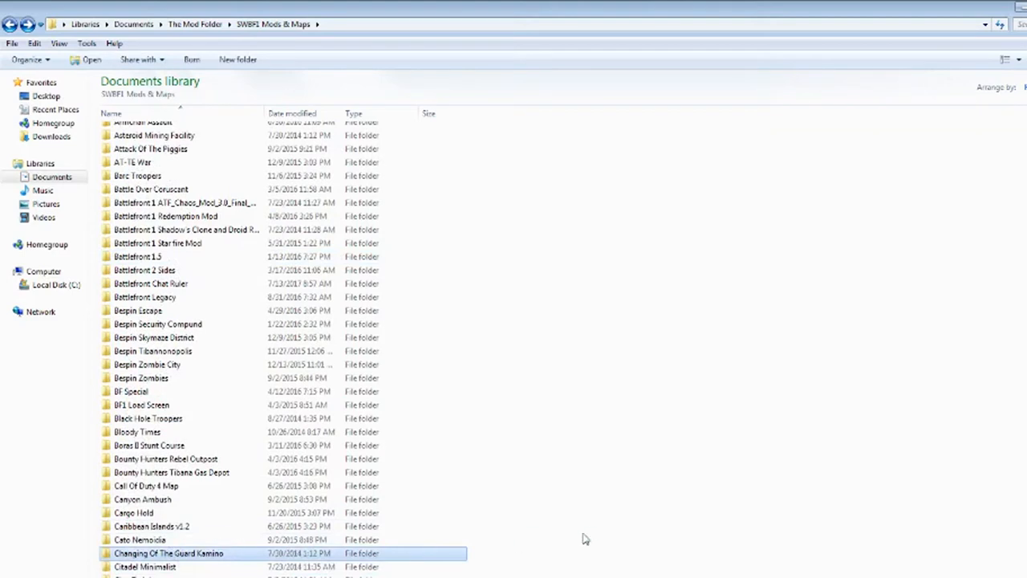
scroll(down, 3)
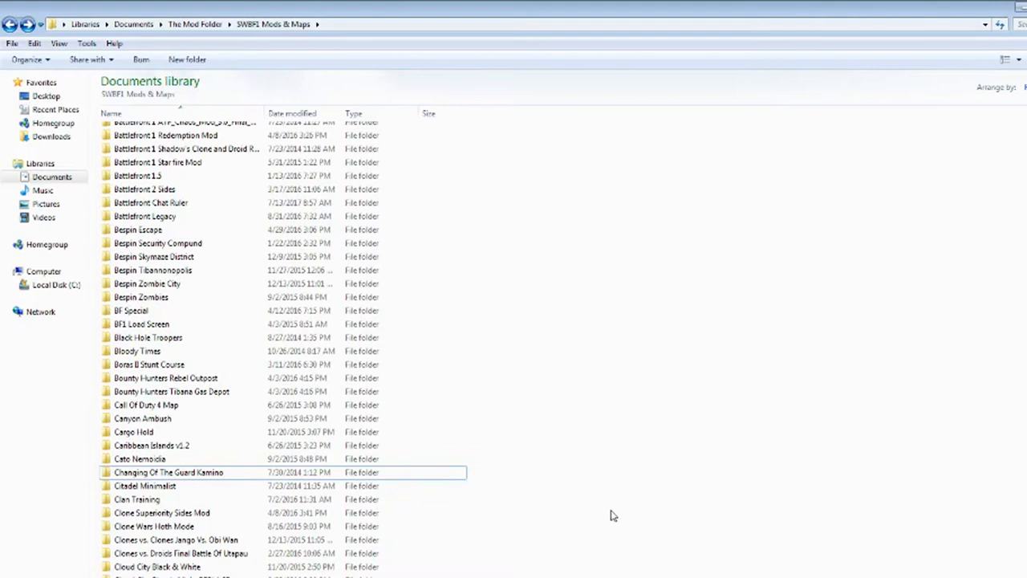
scroll(down, 3)
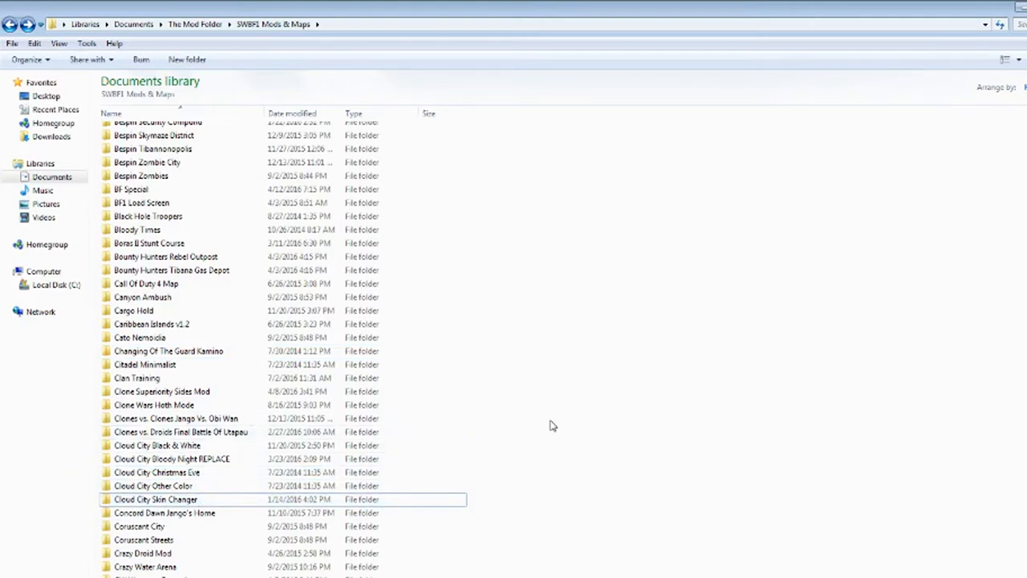
scroll(down, 3)
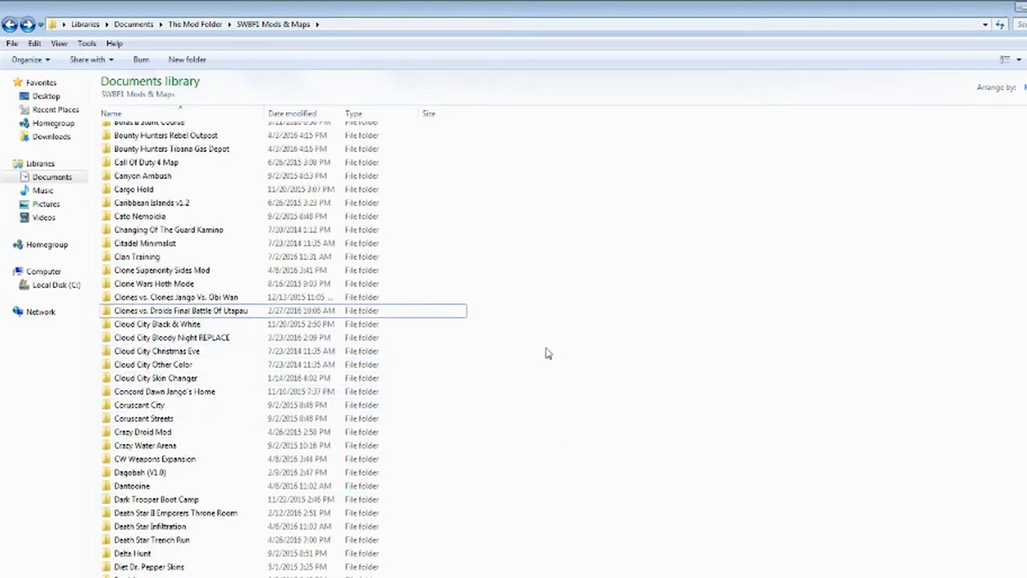
scroll(down, 3)
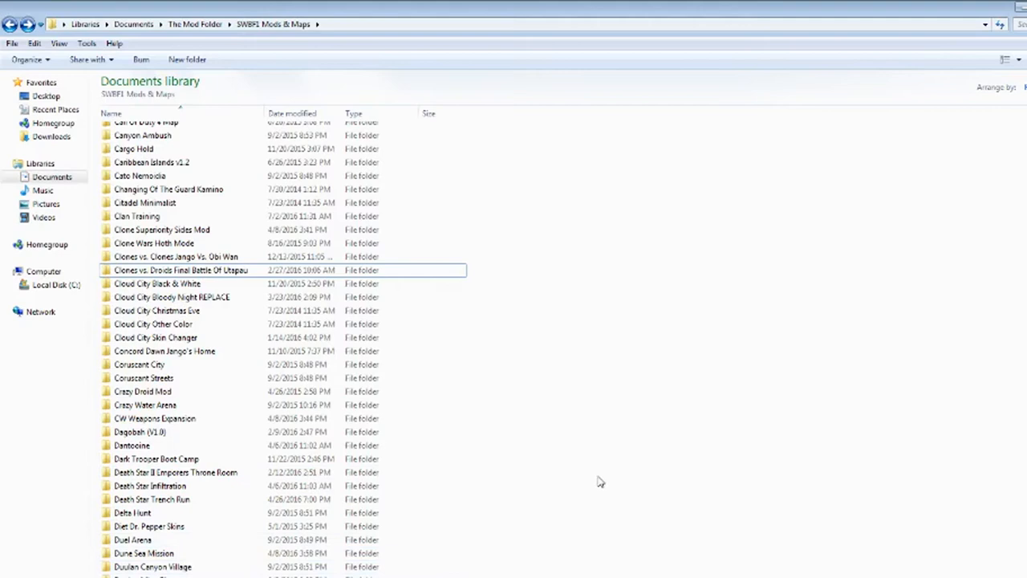
scroll(down, 3)
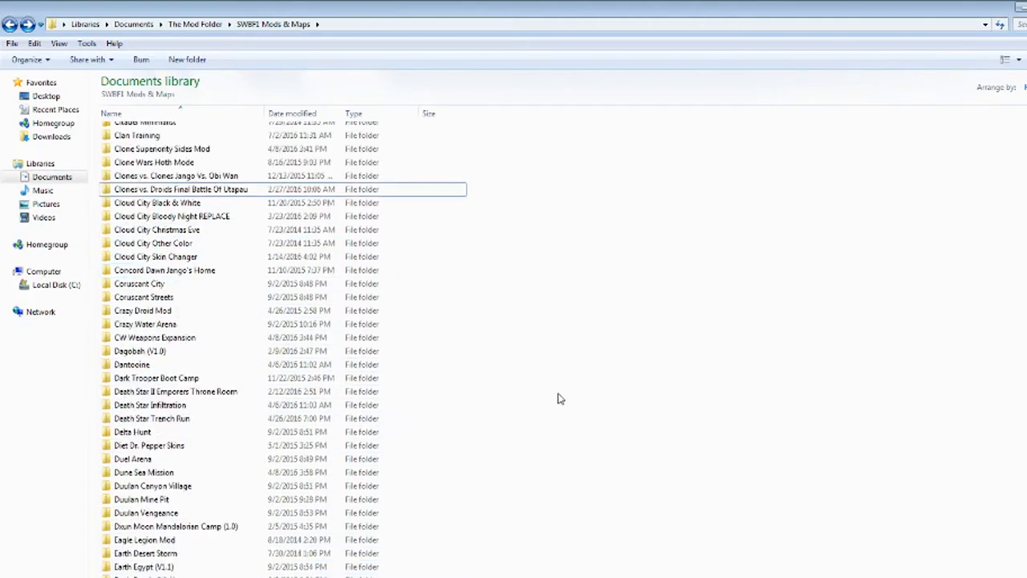
- Scroll the SWBF1 Mods & Maps list down from Geonosis Final Battle to Imperial Skin Changer
scroll(down, 3)
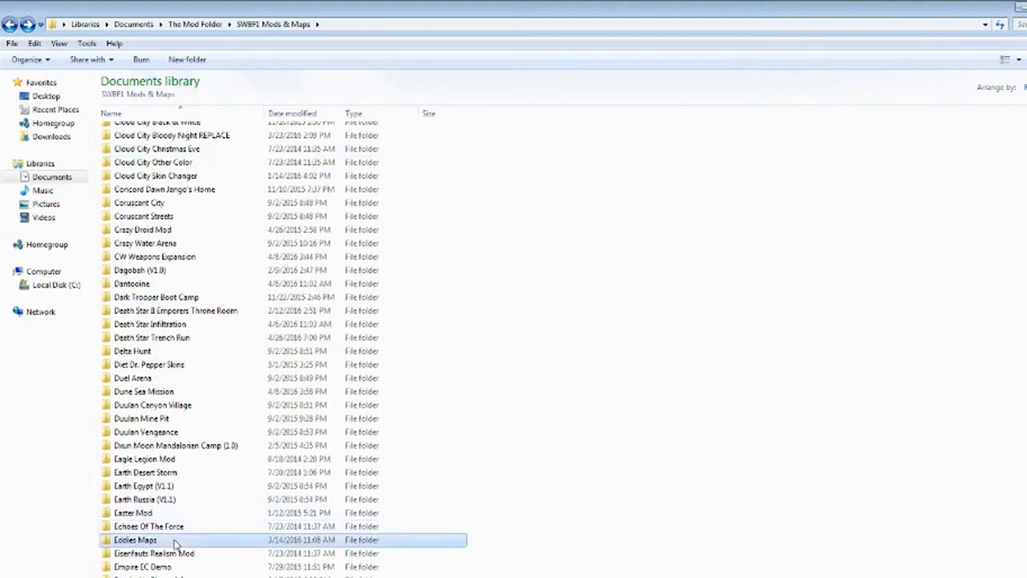
scroll(down, 3)
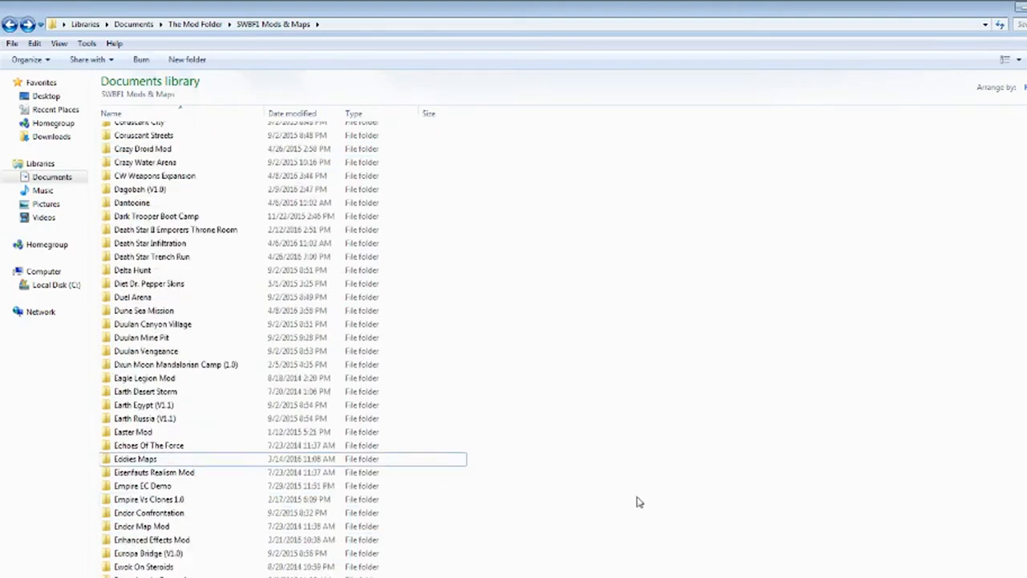
scroll(down, 3)
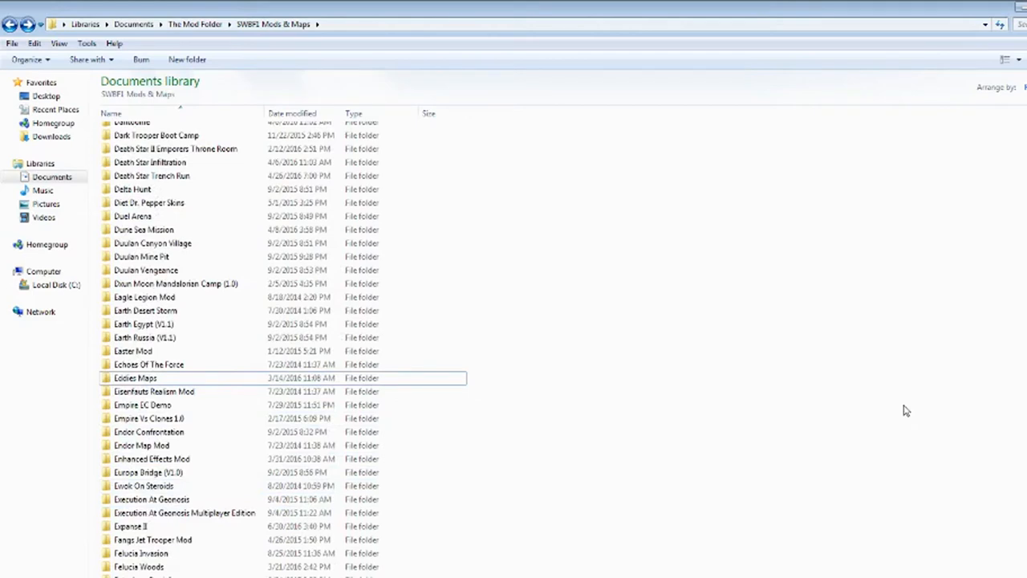
scroll(down, 3)
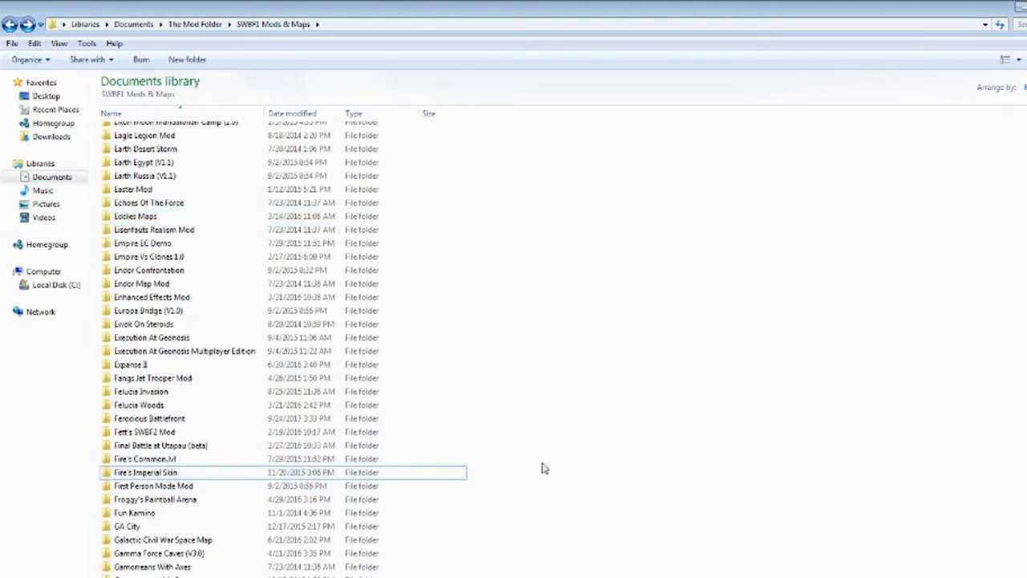
scroll(down, 3)
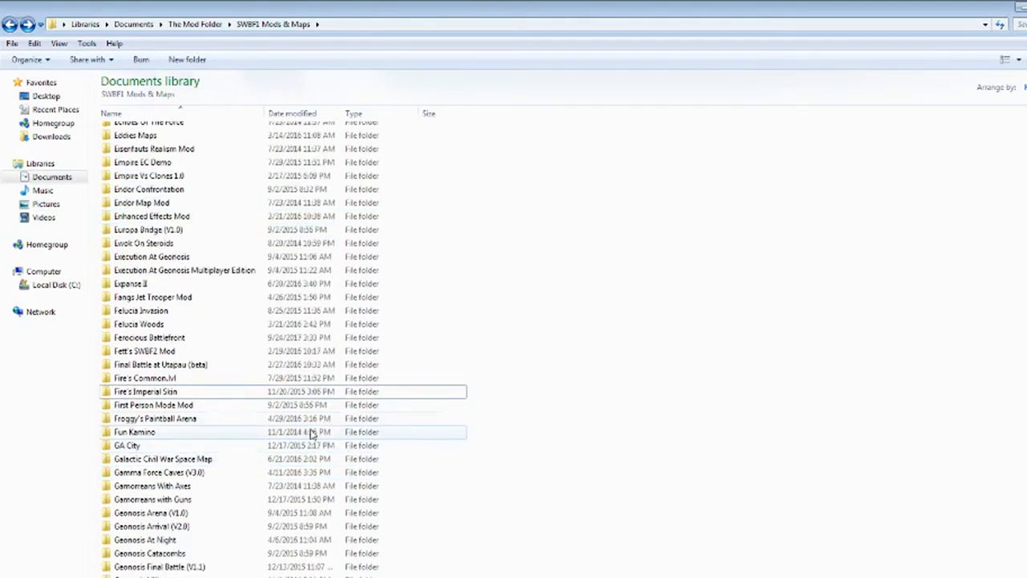
scroll(down, 3)
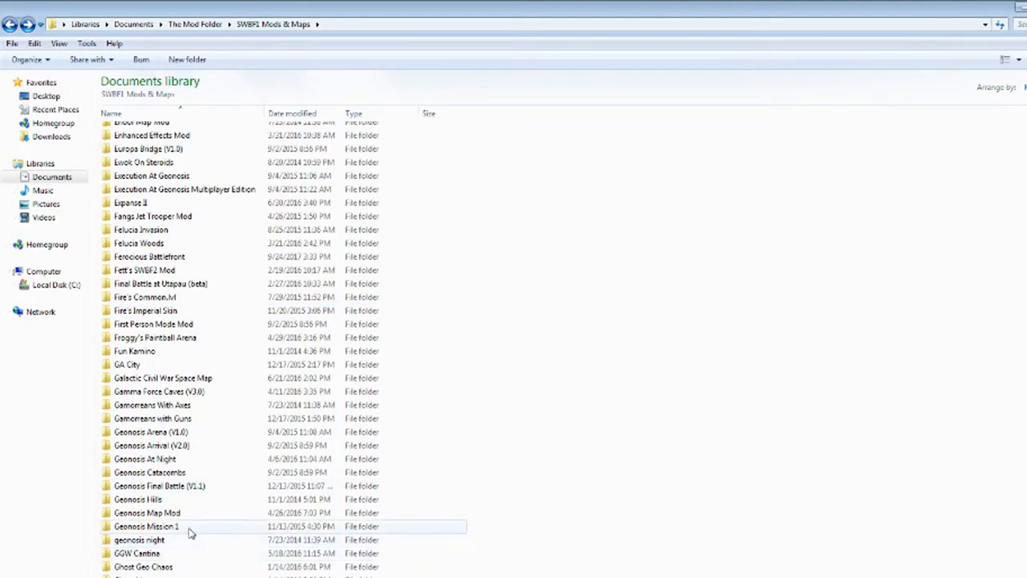
scroll(down, 3)
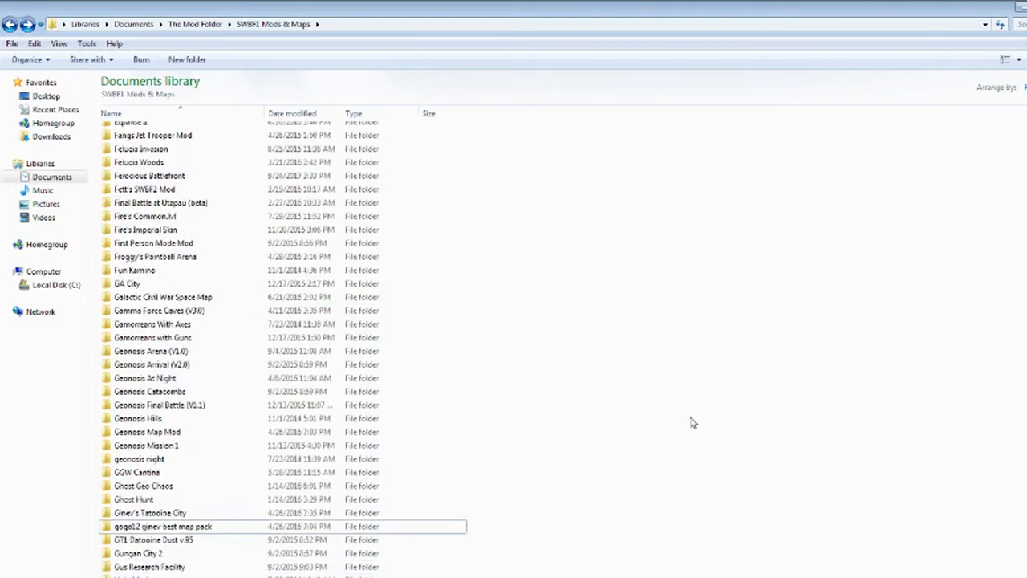
scroll(down, 3)
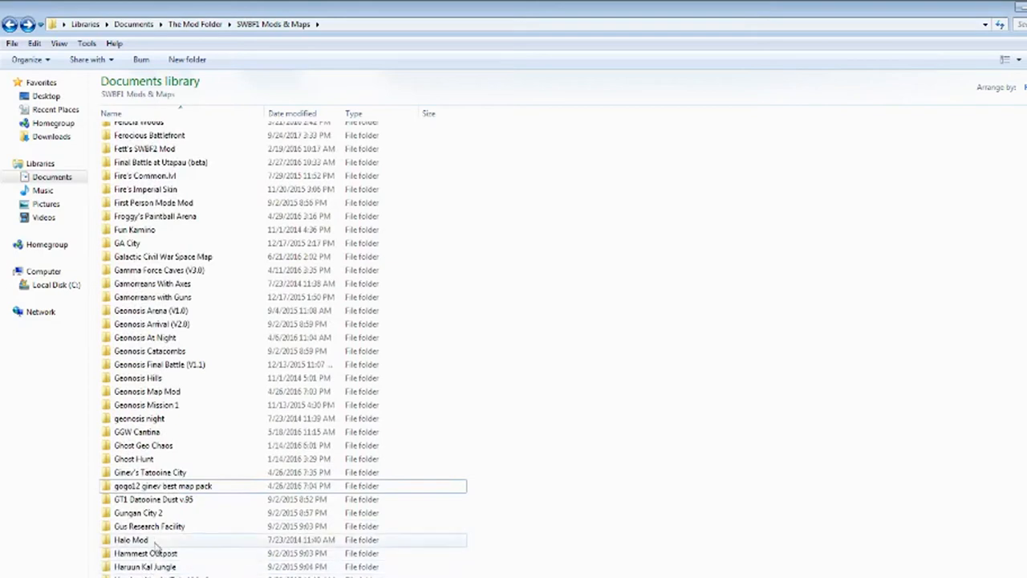
scroll(down, 3)
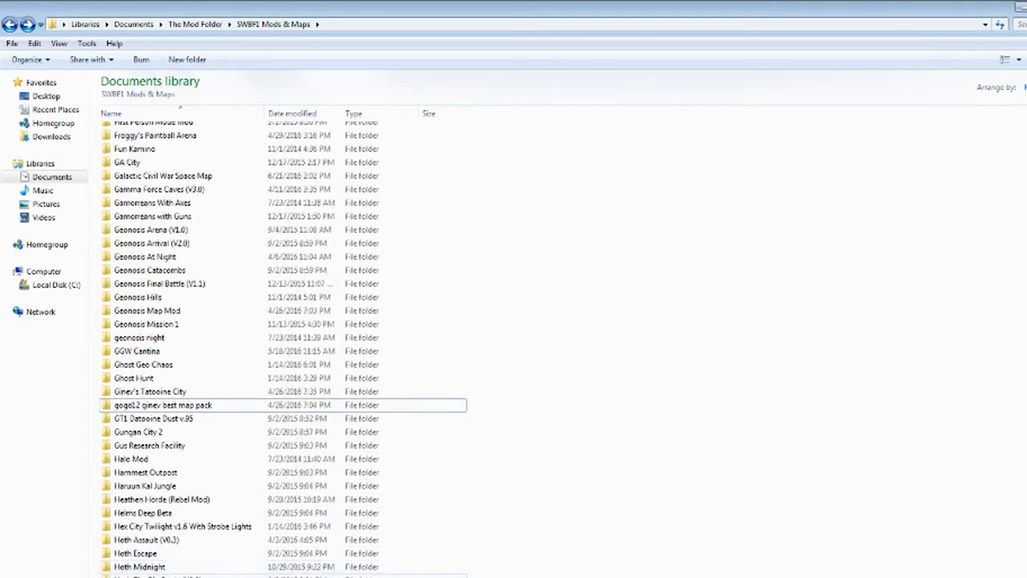
scroll(down, 3)
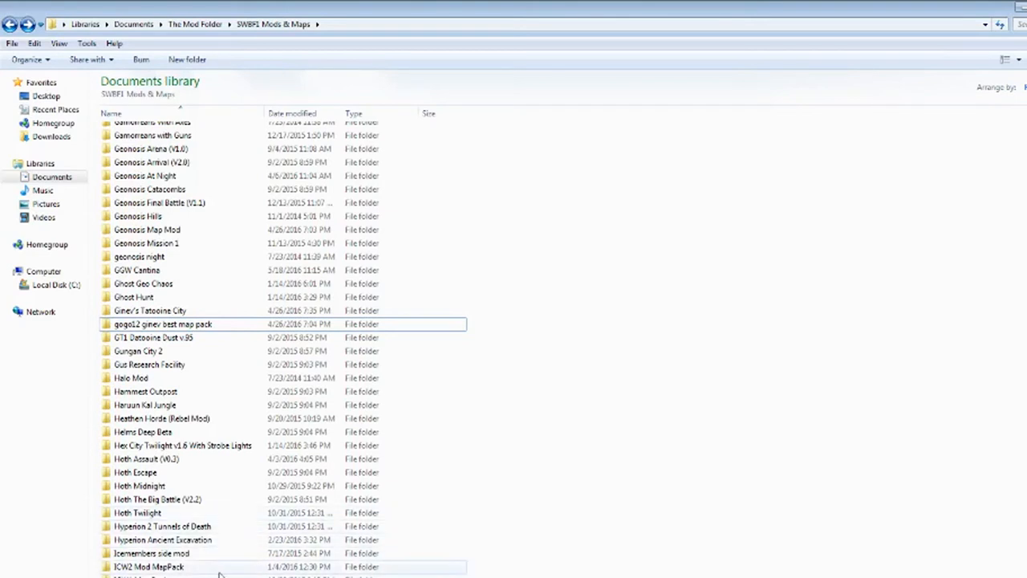
scroll(down, 3)
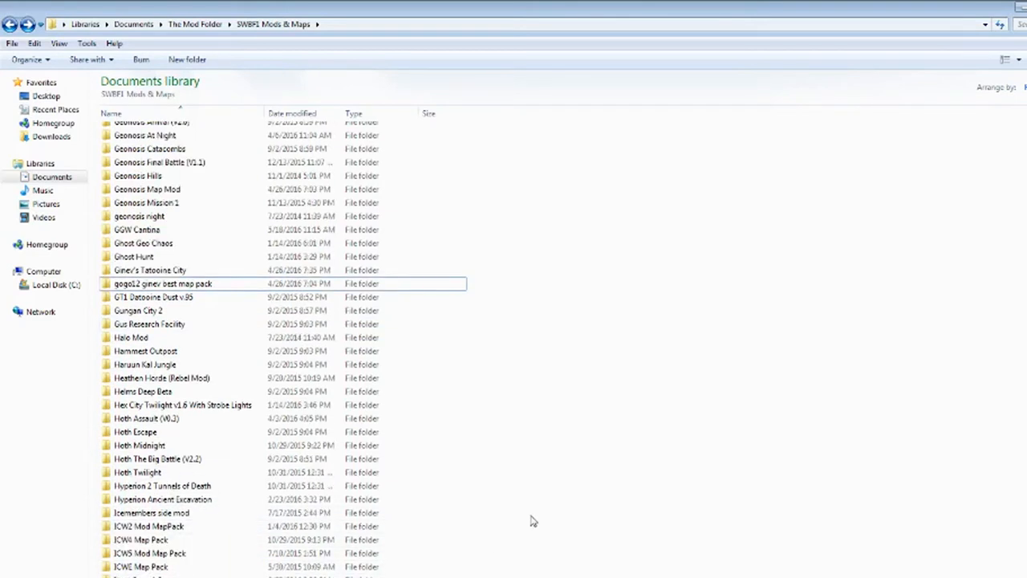
scroll(down, 3)
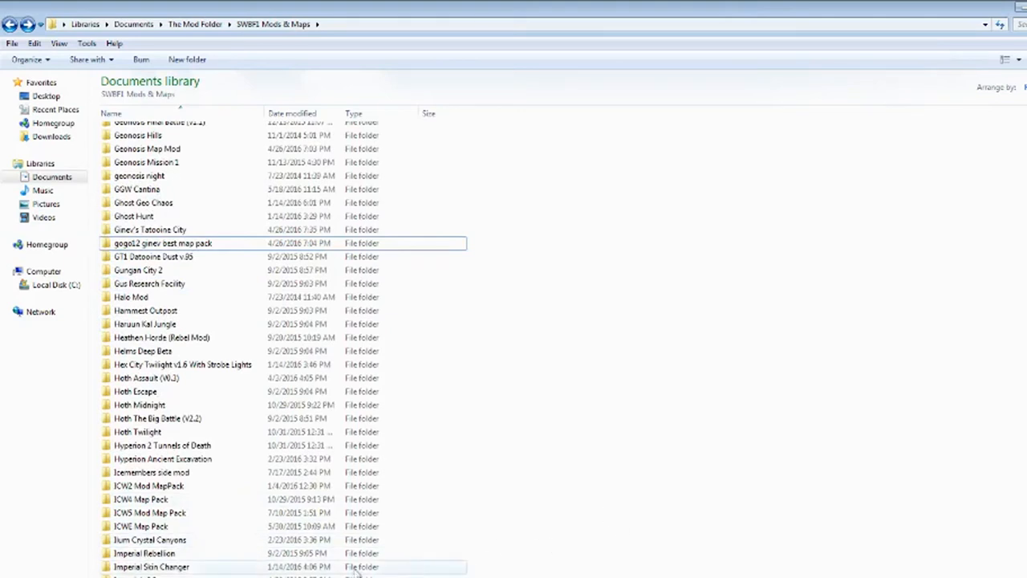
double_click(151, 566)
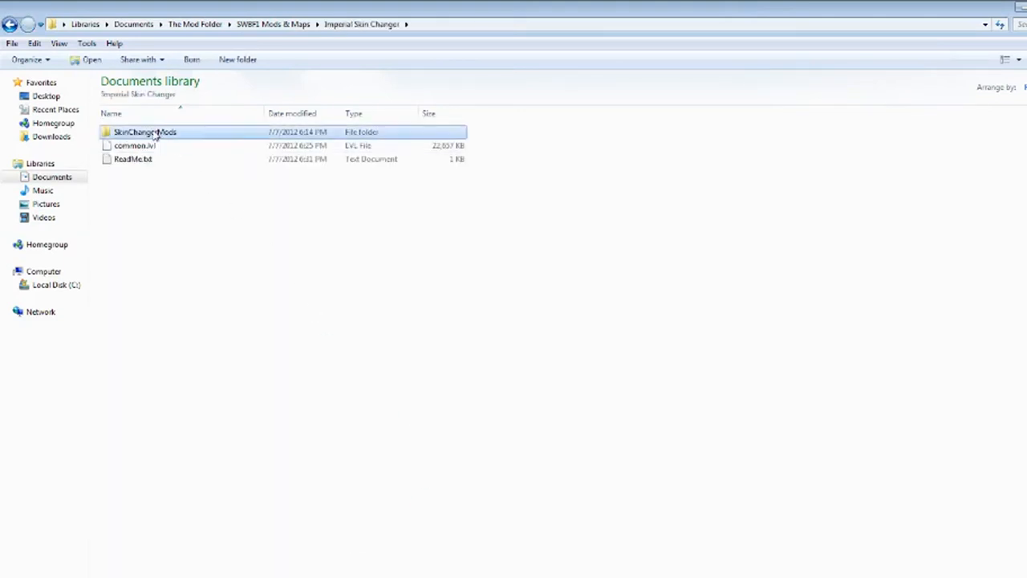
double_click(145, 132)
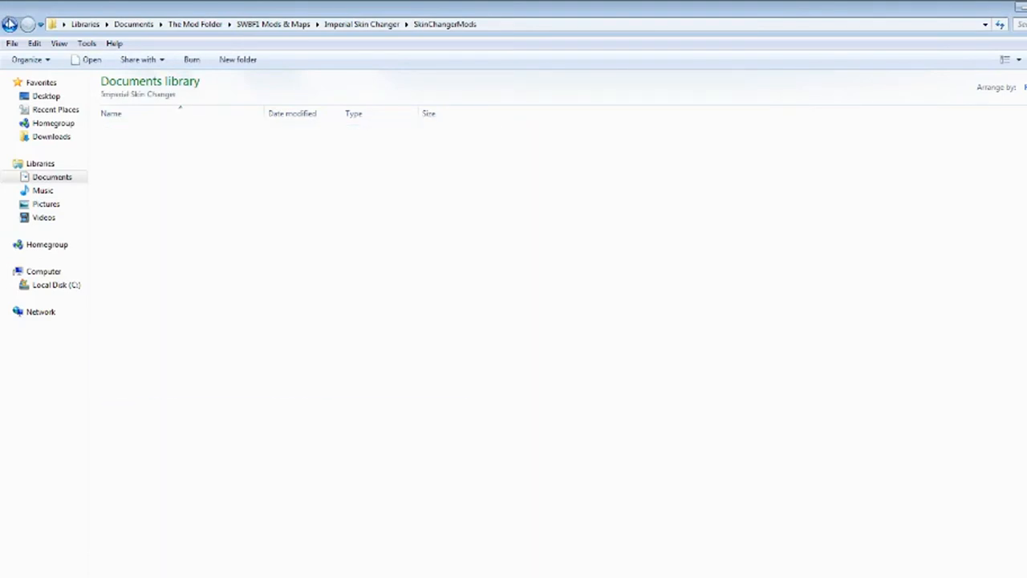
click(11, 24)
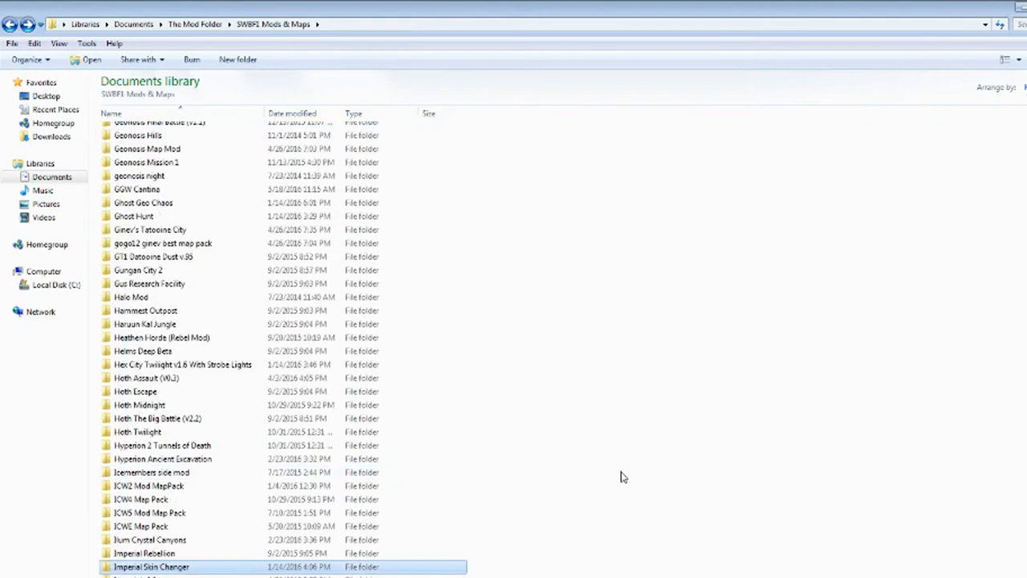
- Select Jet Wars v1.3 and scroll down until Leopard Skins through Naboo Coastal Battleground are listed
scroll(down, 3)
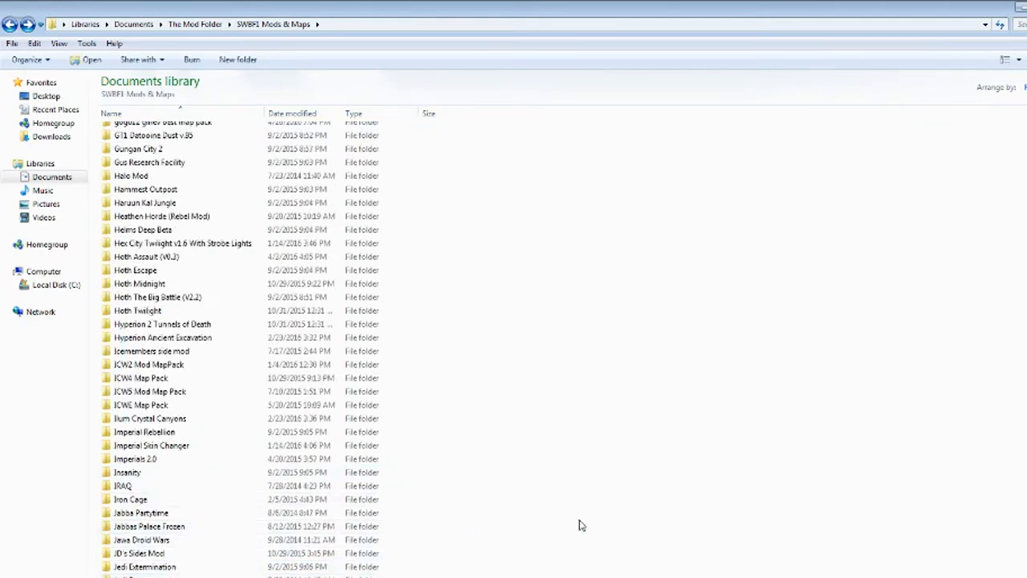
scroll(down, 3)
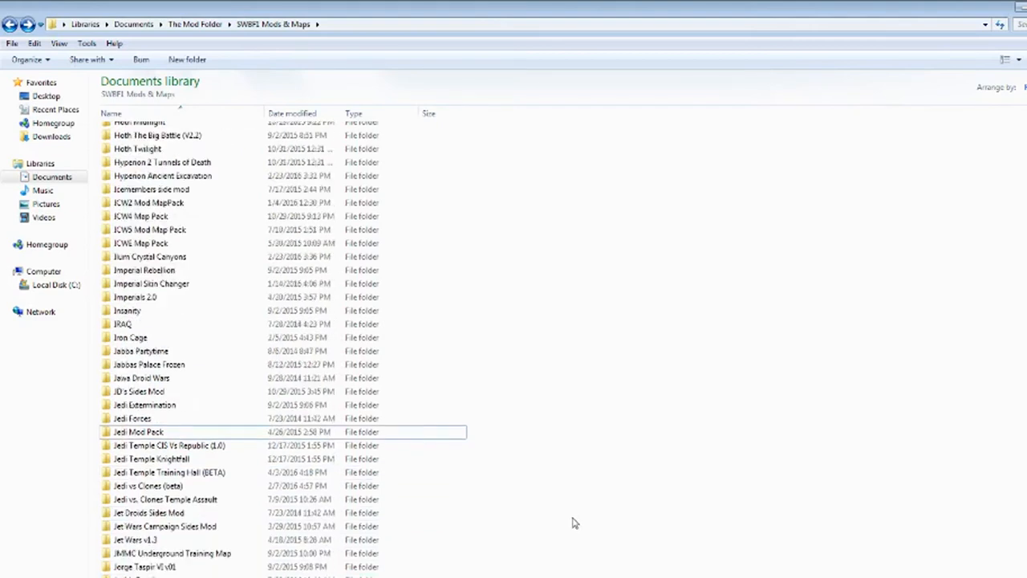
click(135, 539)
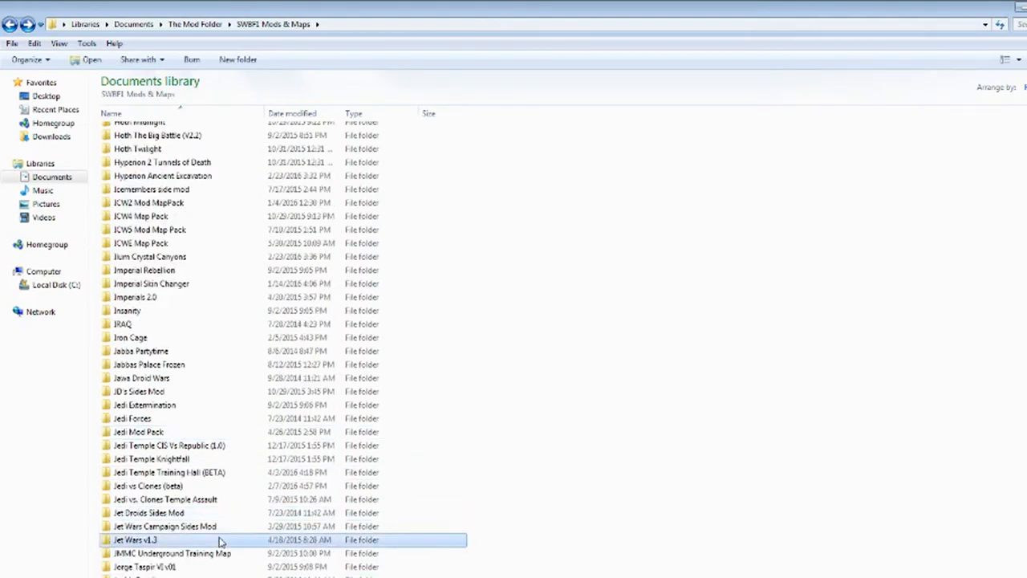
scroll(down, 3)
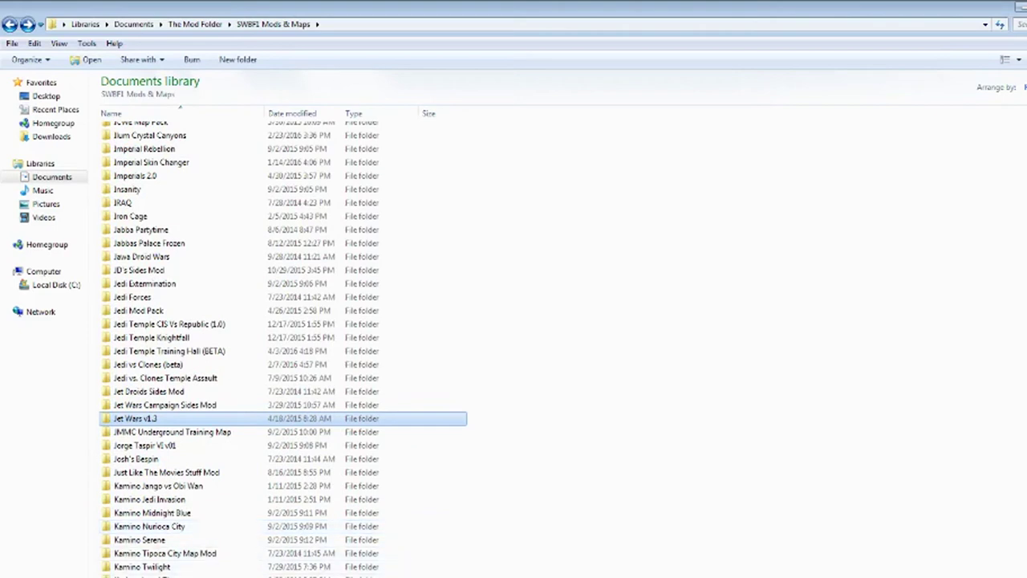
scroll(down, 3)
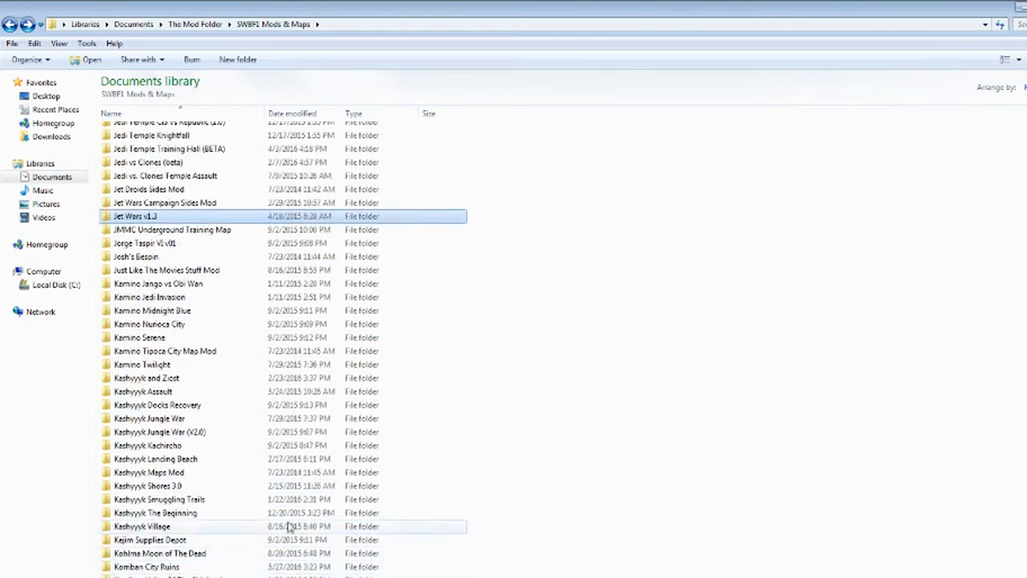
mouse_move(264, 536)
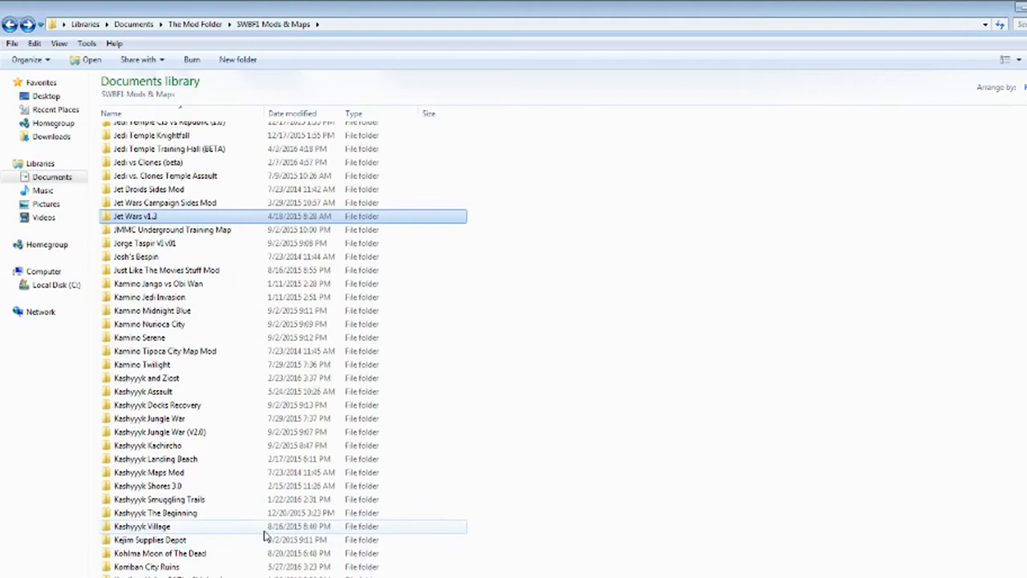
scroll(down, 3)
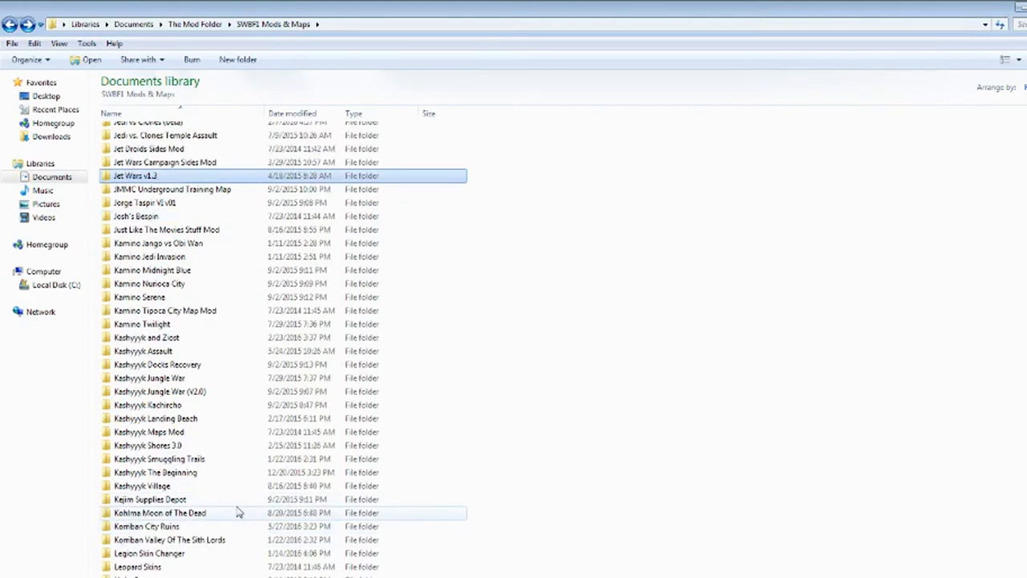
scroll(down, 3)
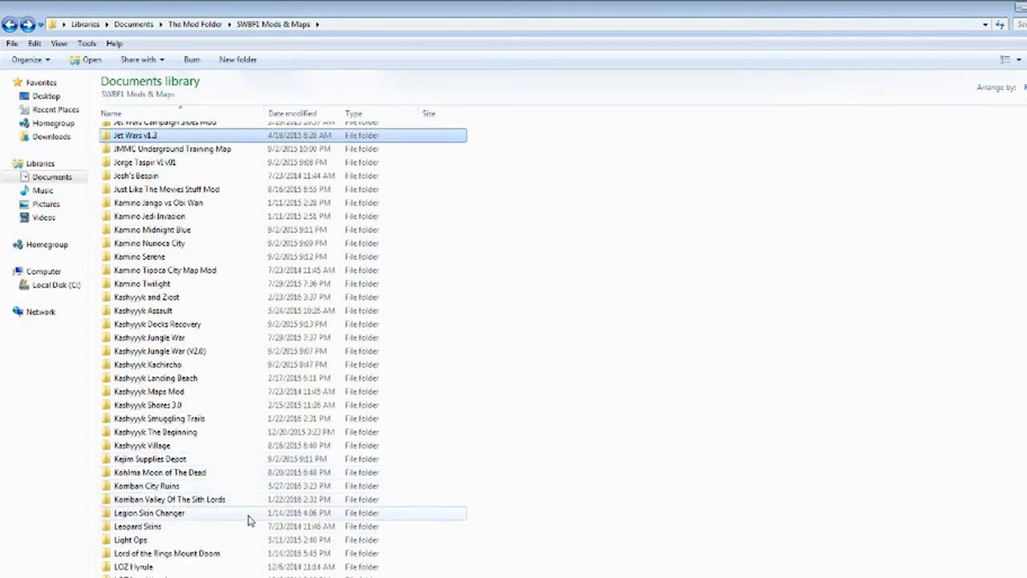
scroll(down, 3)
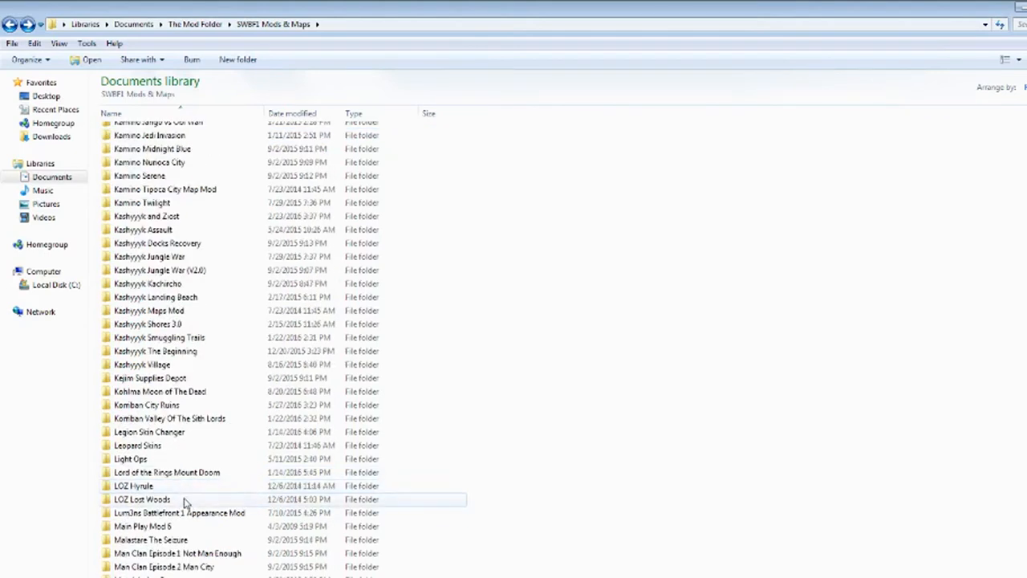
scroll(down, 3)
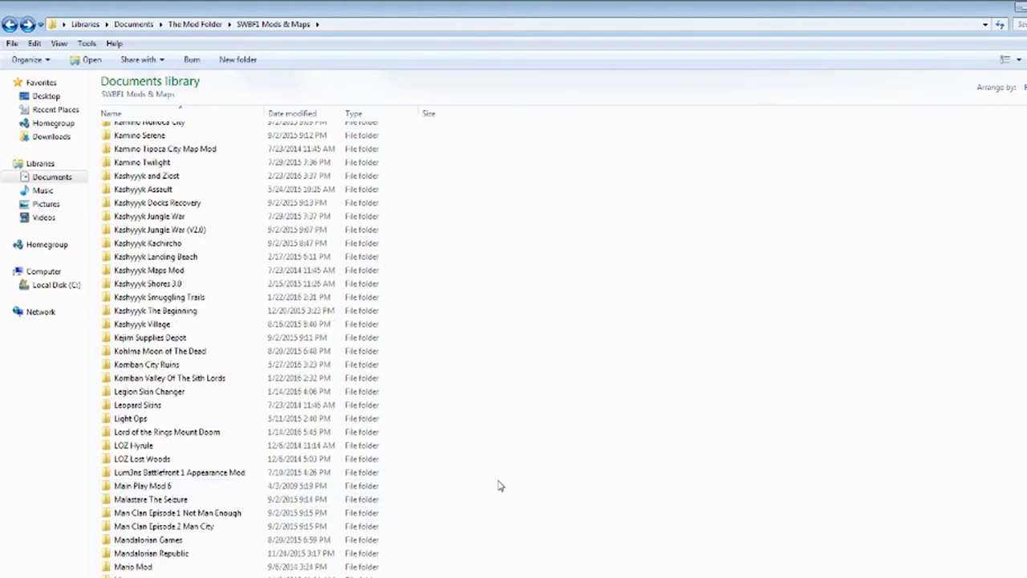
scroll(down, 3)
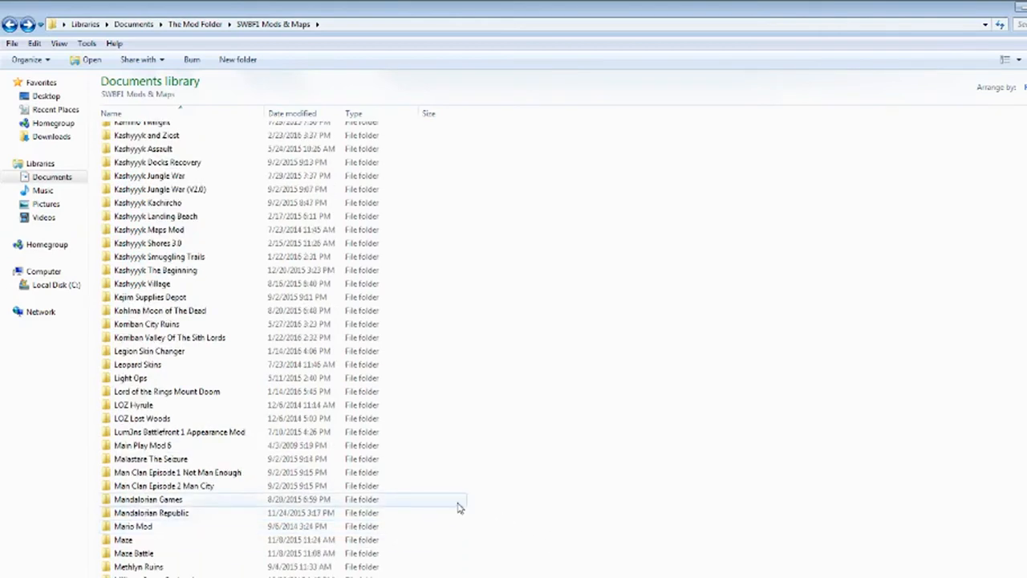
scroll(down, 3)
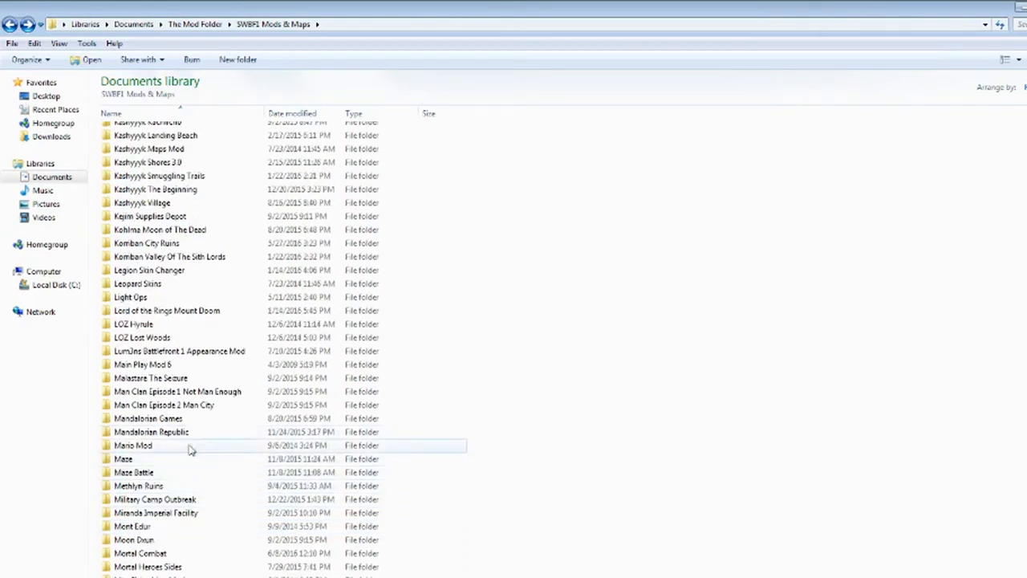
scroll(down, 3)
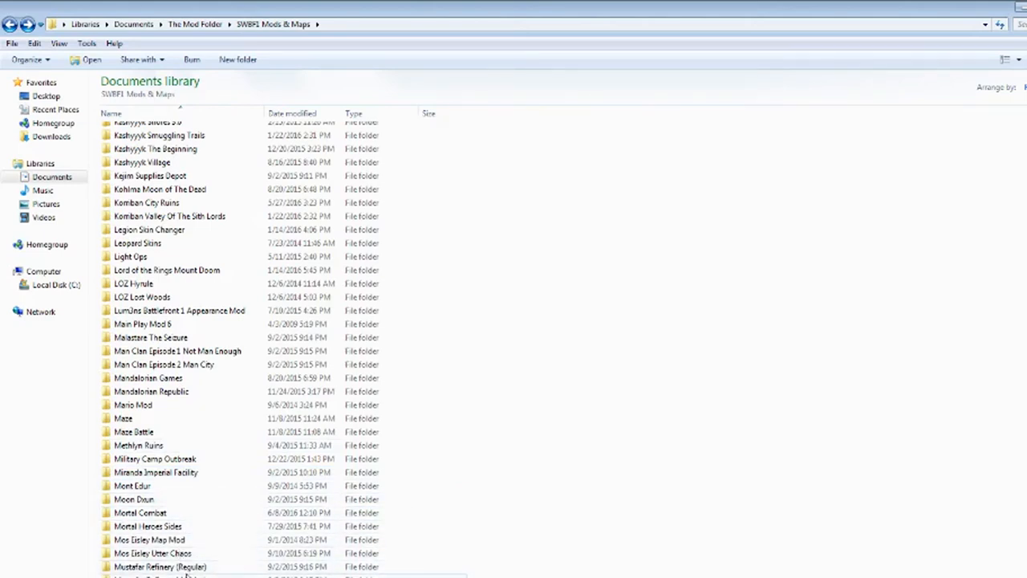
scroll(down, 3)
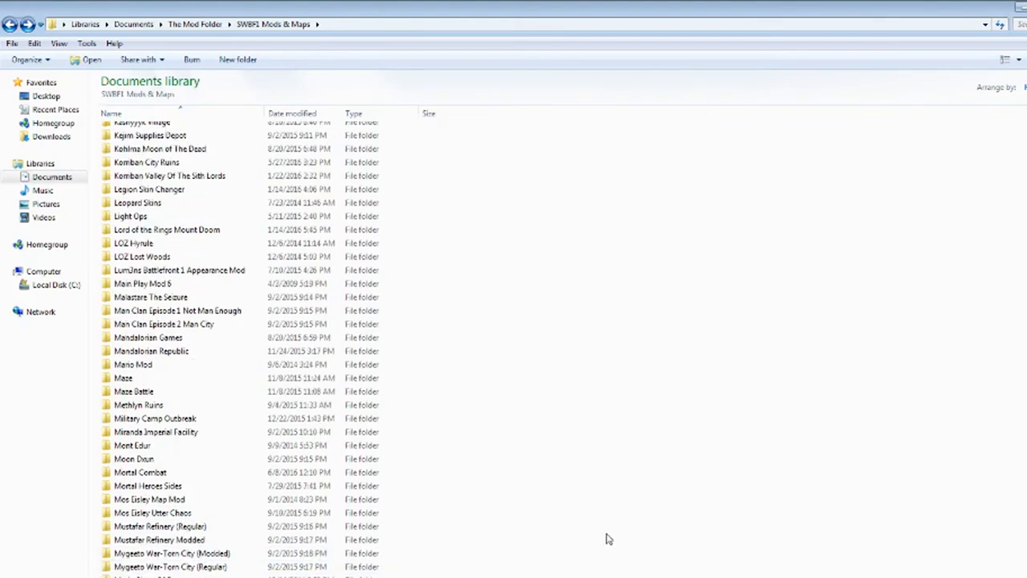
scroll(down, 3)
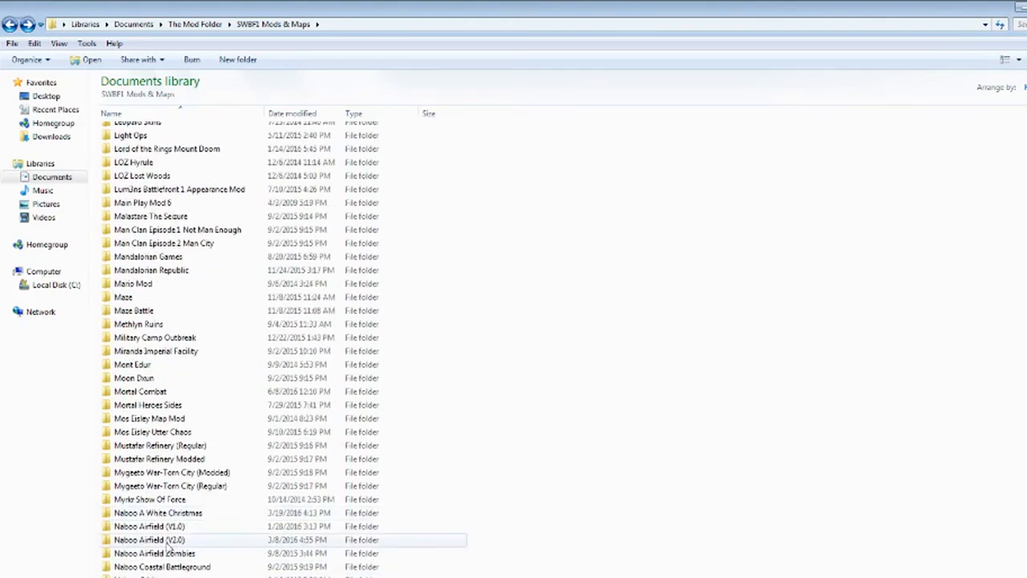
- Scroll the mod list down to show Raka's Adventure through Security Compound, including the Rhen Var folders
scroll(down, 3)
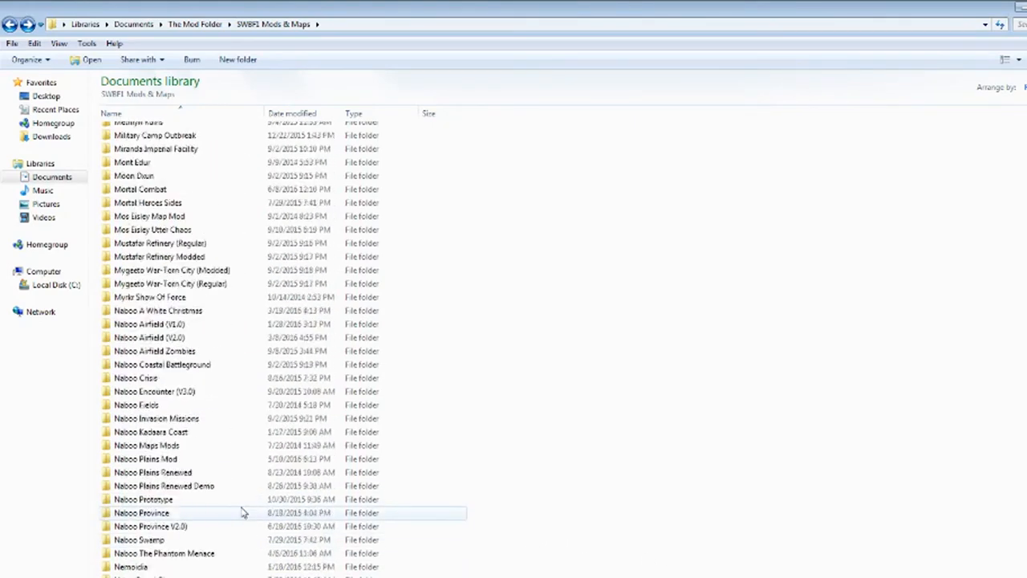
scroll(down, 3)
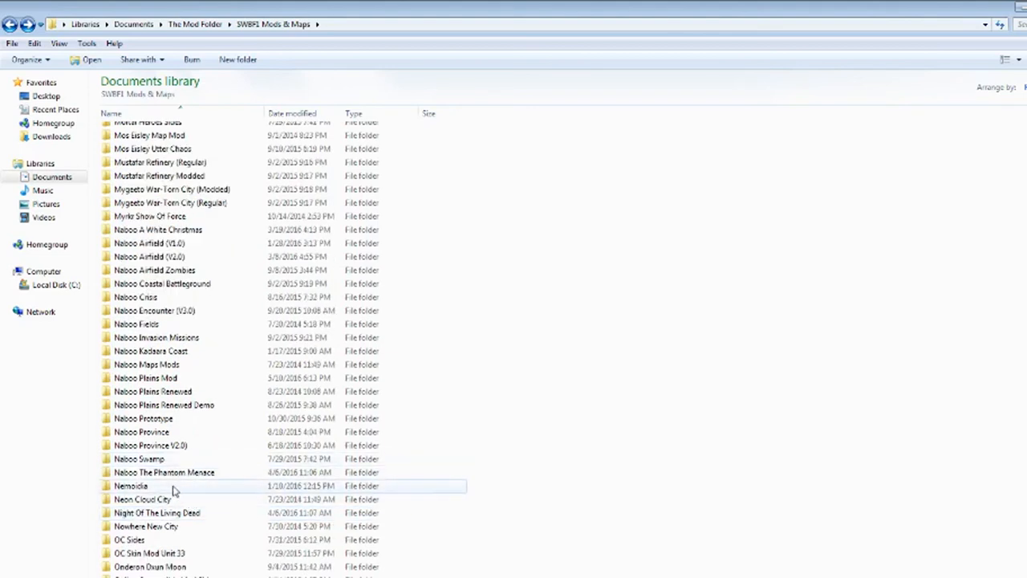
scroll(down, 3)
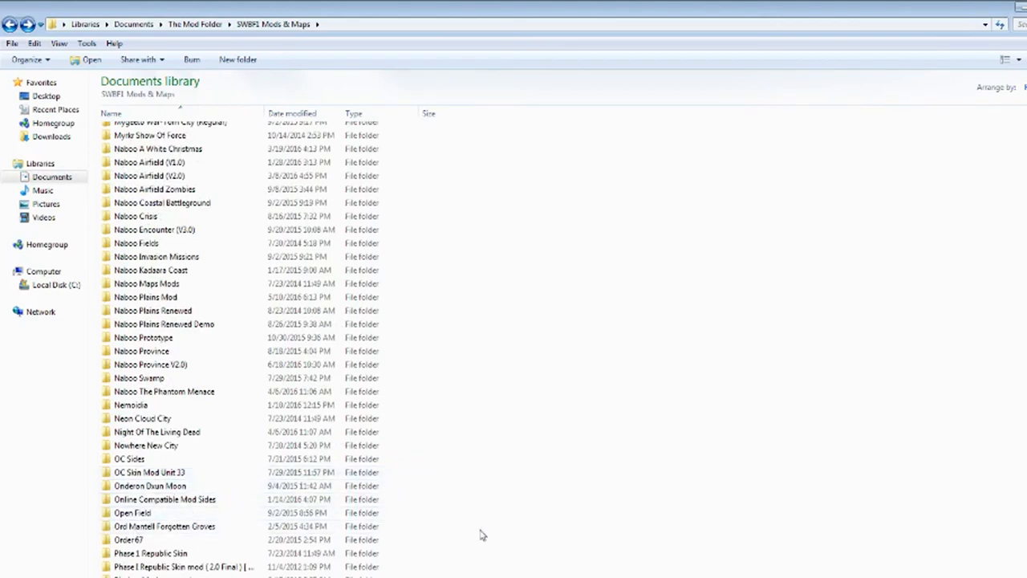
scroll(down, 3)
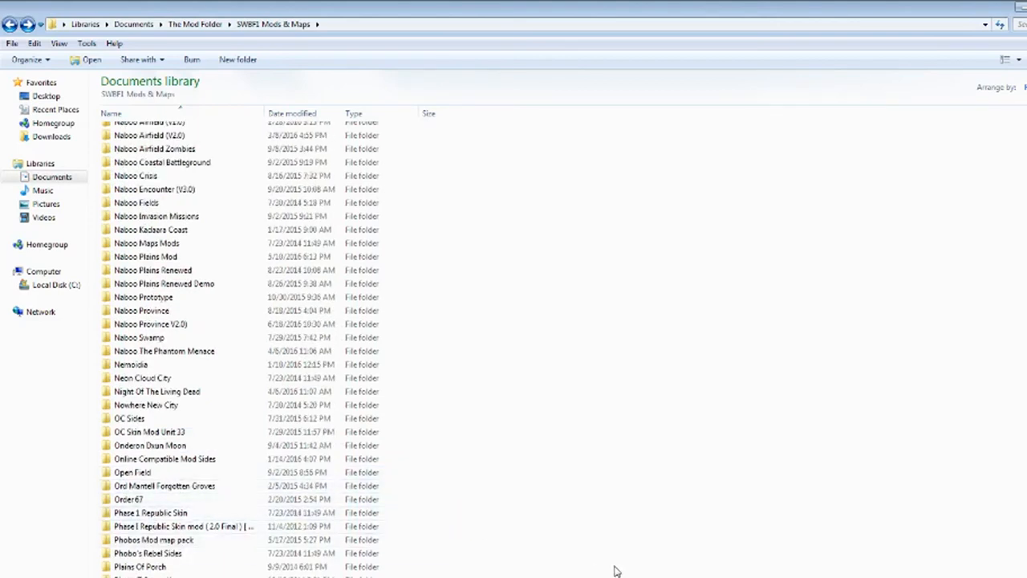
scroll(down, 3)
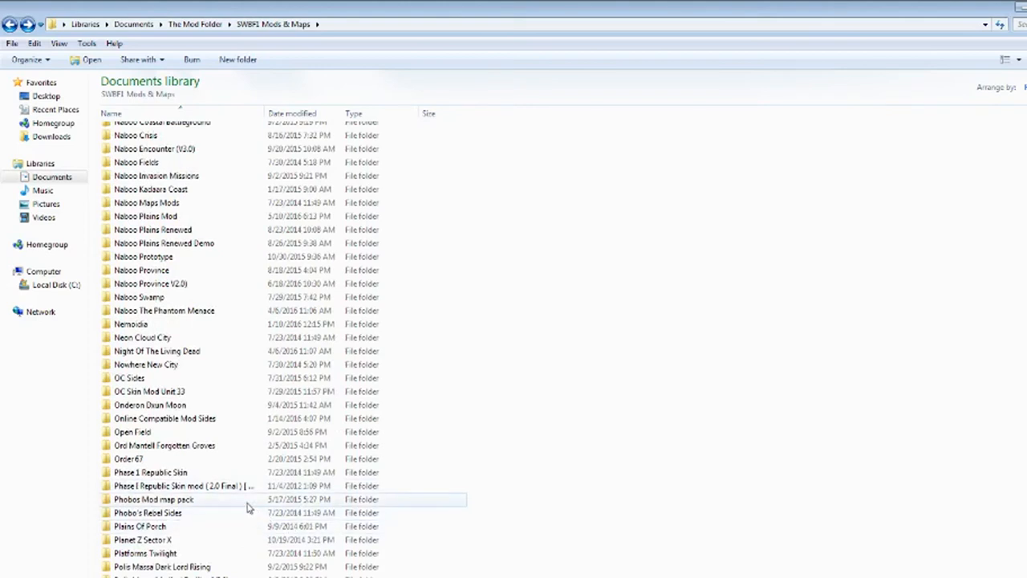
scroll(down, 3)
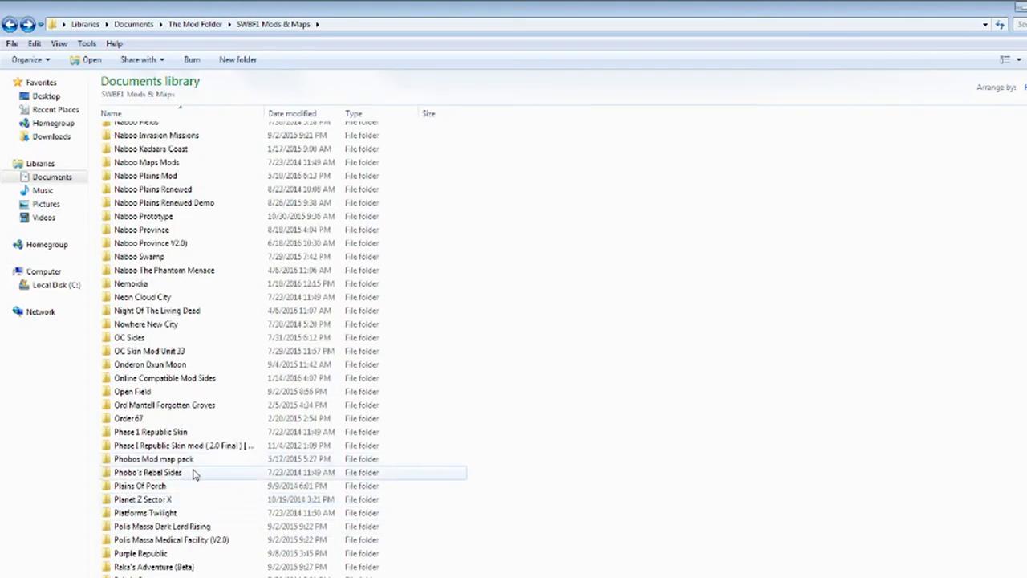
scroll(down, 3)
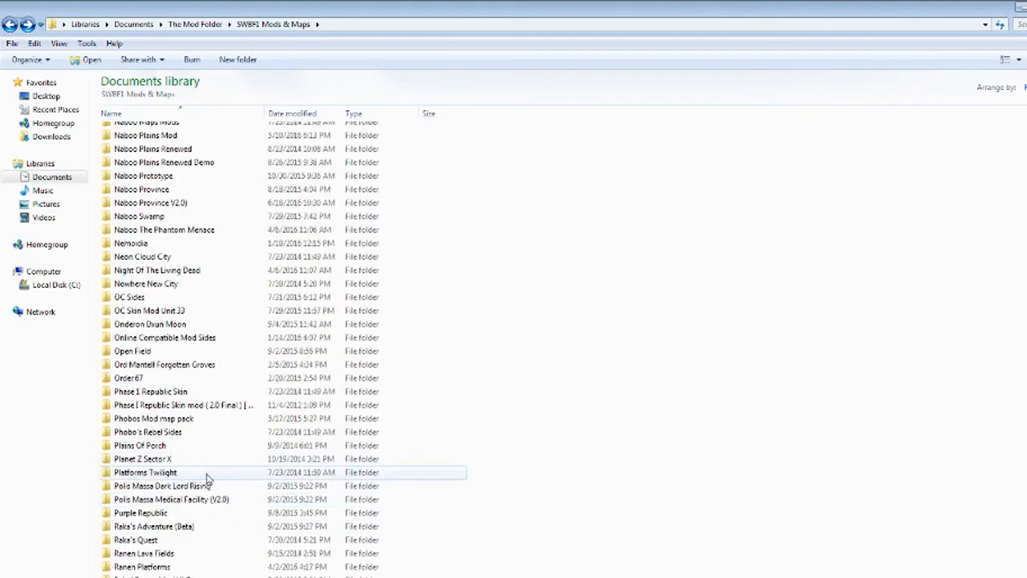
scroll(down, 3)
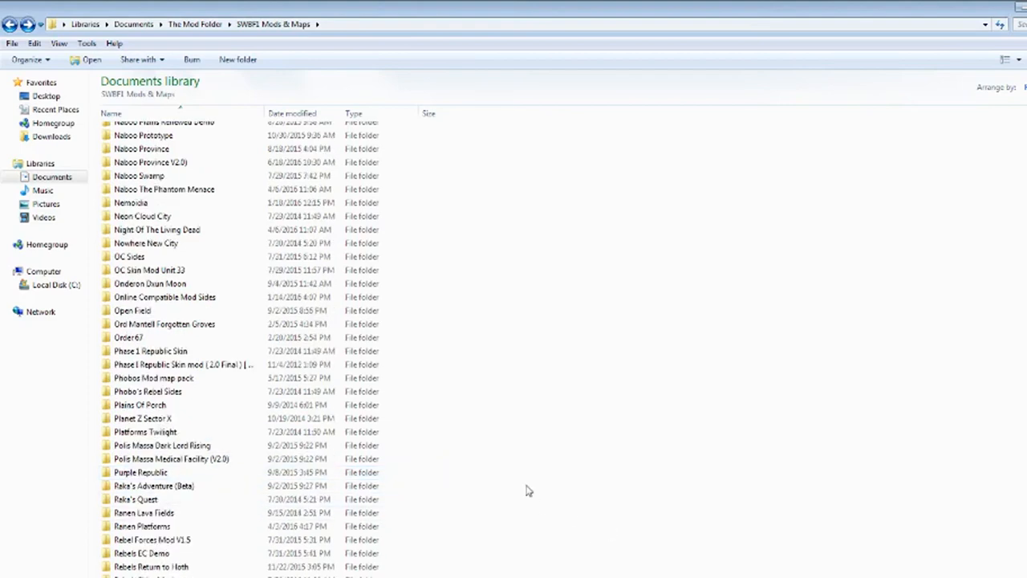
scroll(down, 3)
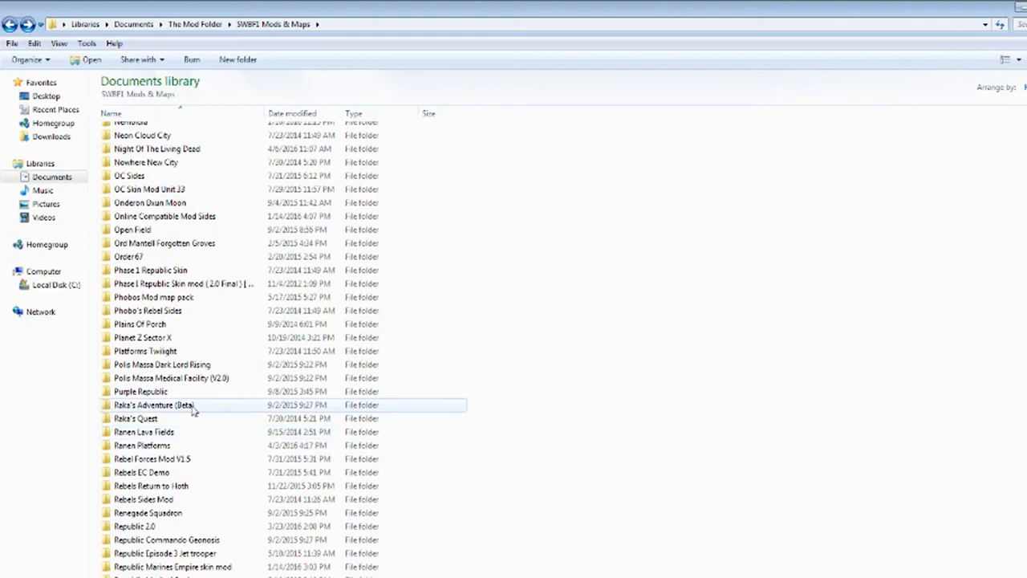
scroll(down, 3)
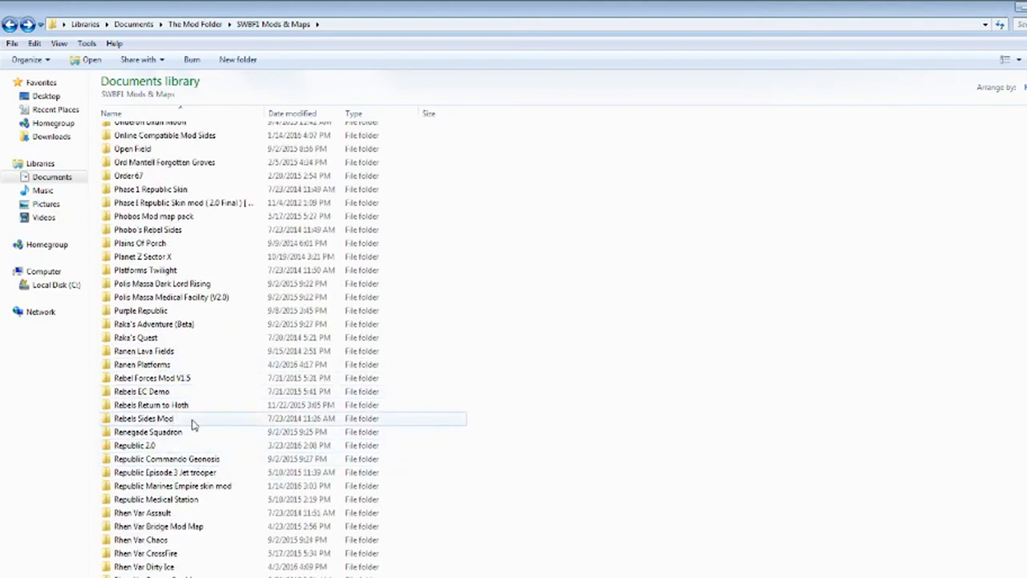
scroll(down, 3)
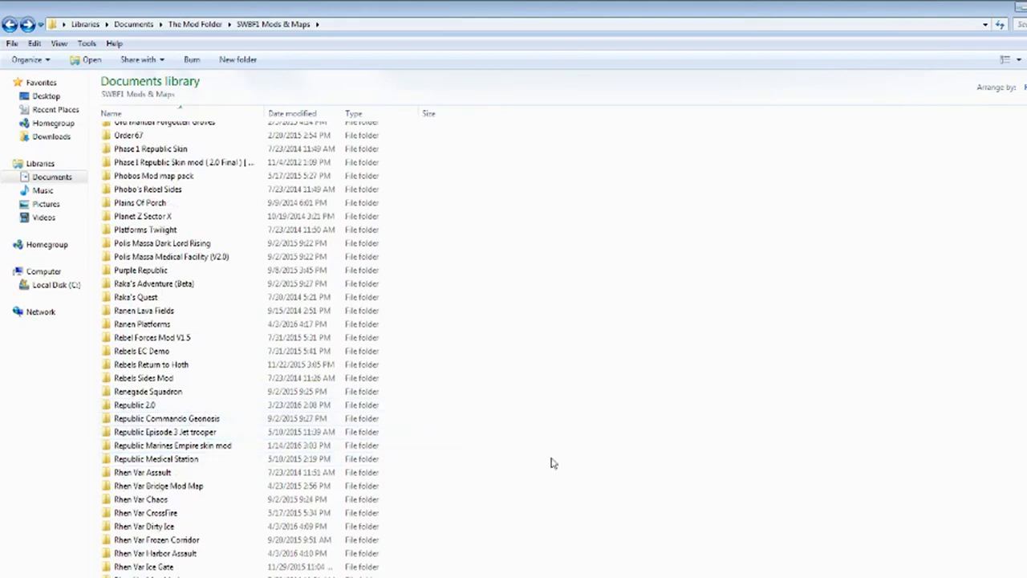
scroll(down, 3)
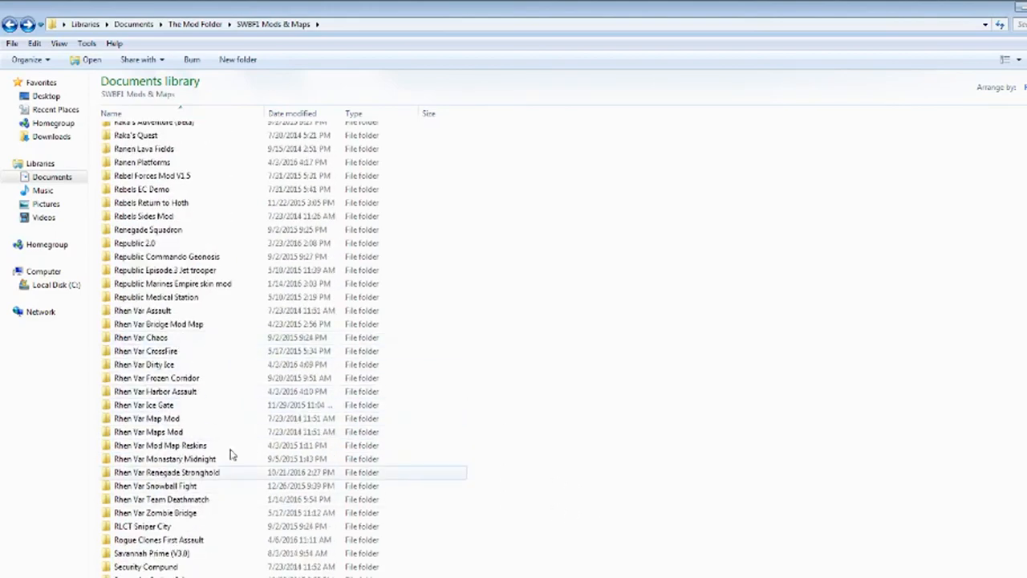
- Scroll past the Space entries until Super Map through Test Planet, including the Tatooine folders, are listed
scroll(down, 3)
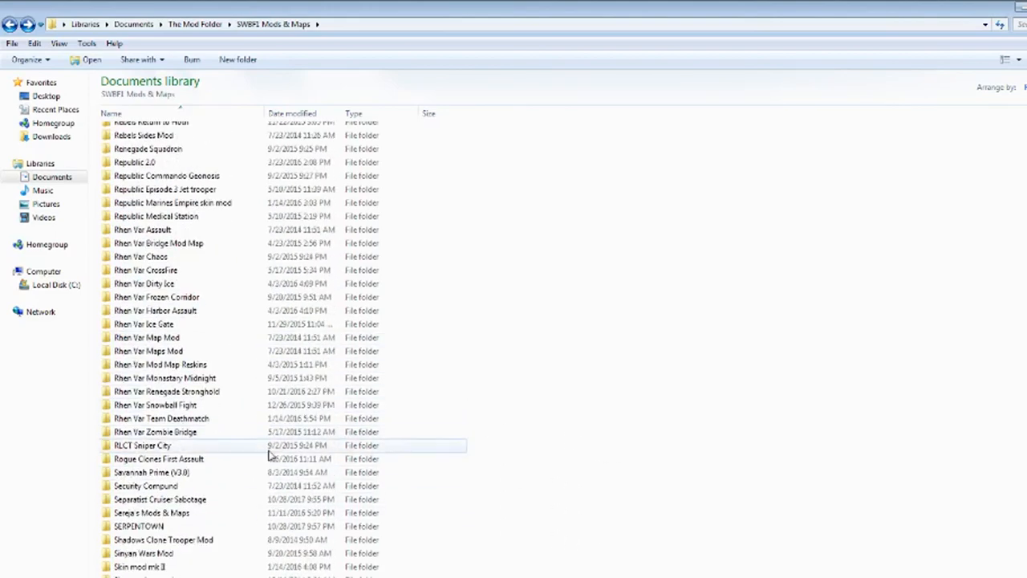
scroll(down, 3)
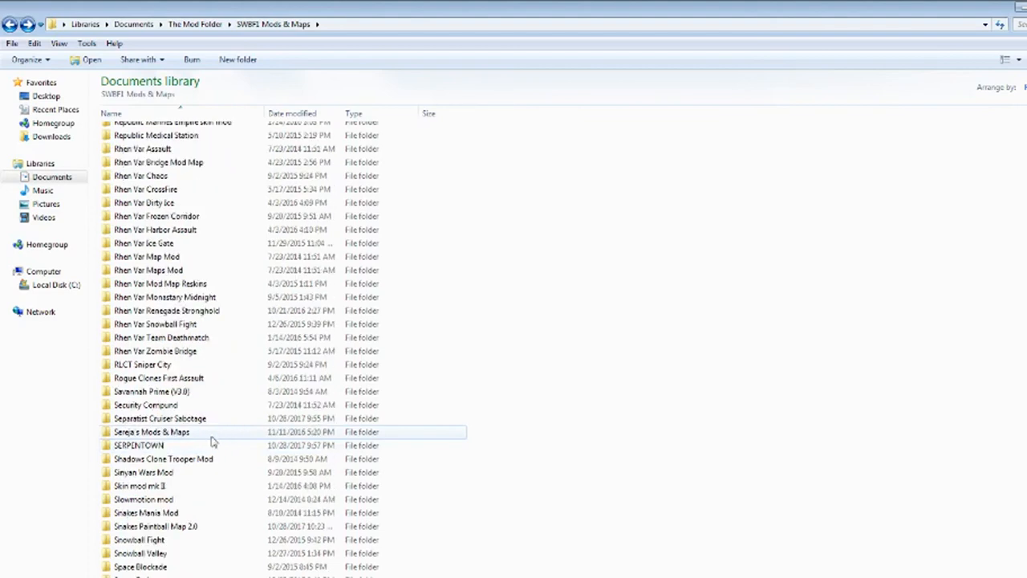
scroll(down, 3)
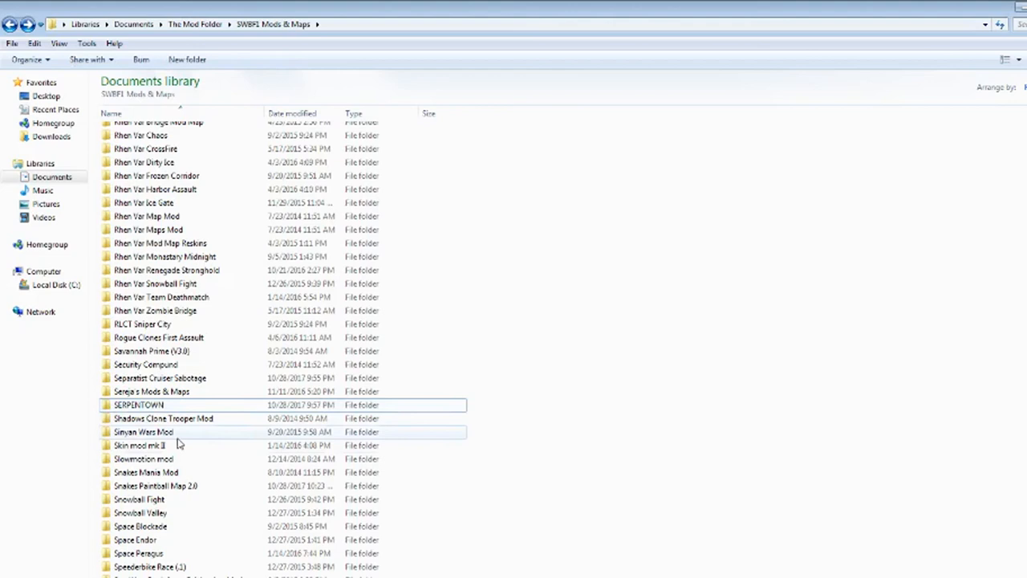
scroll(down, 3)
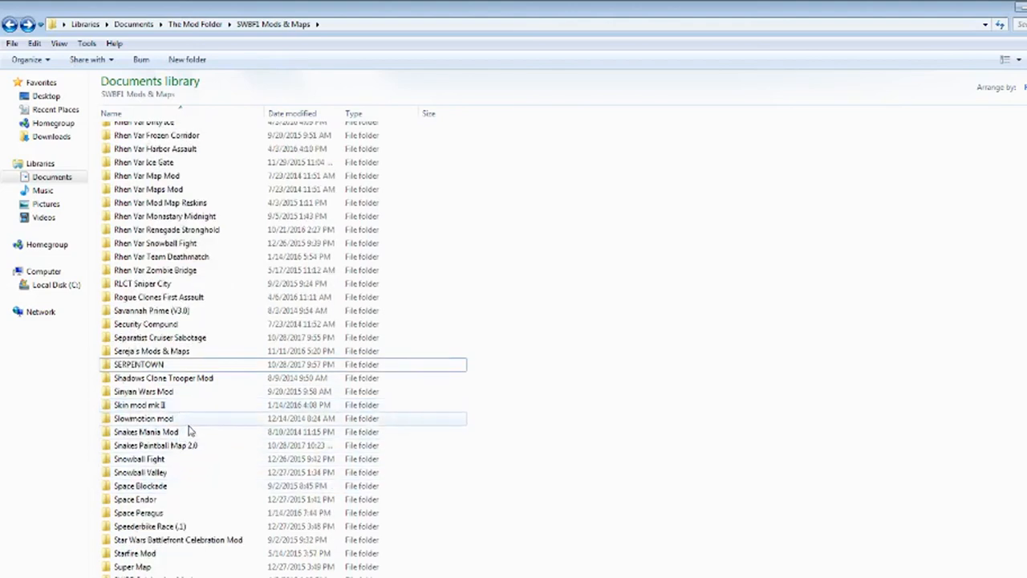
scroll(down, 3)
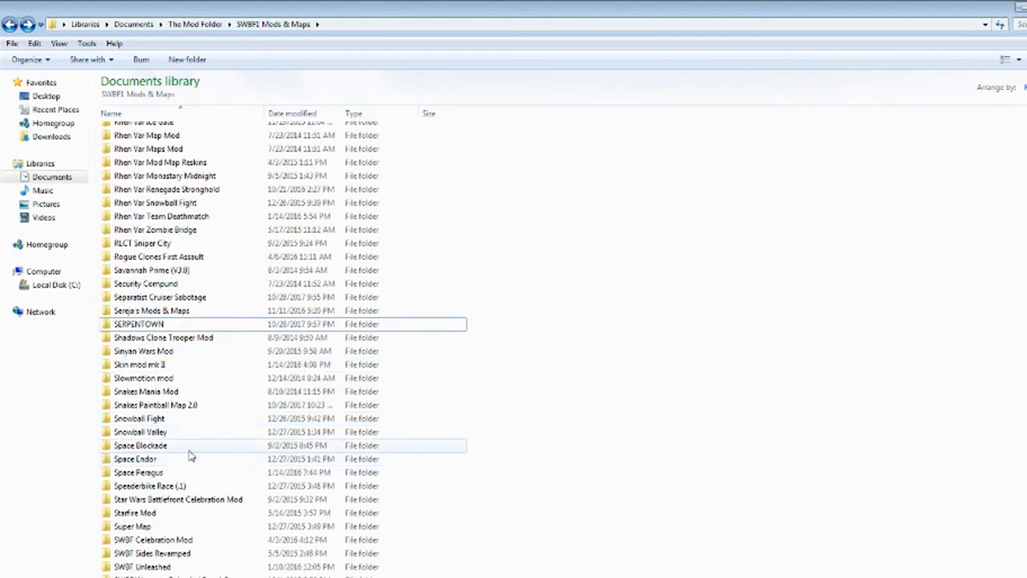
mouse_move(287, 455)
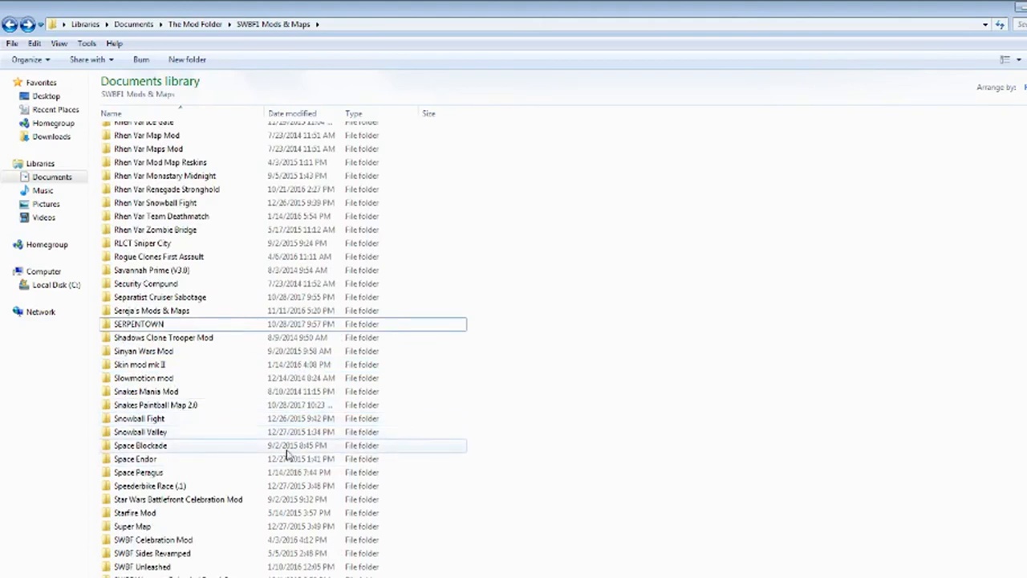
scroll(down, 3)
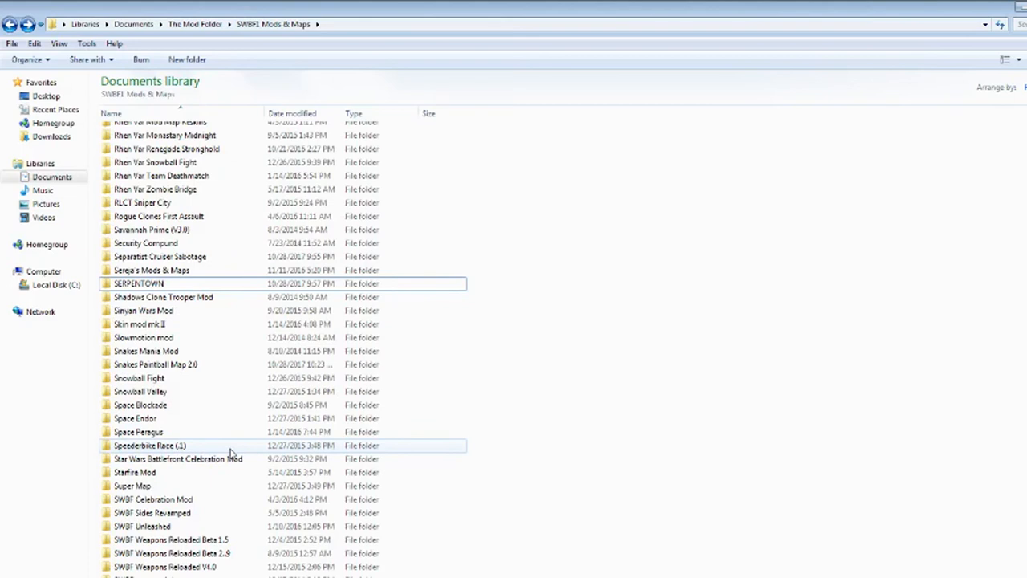
scroll(down, 3)
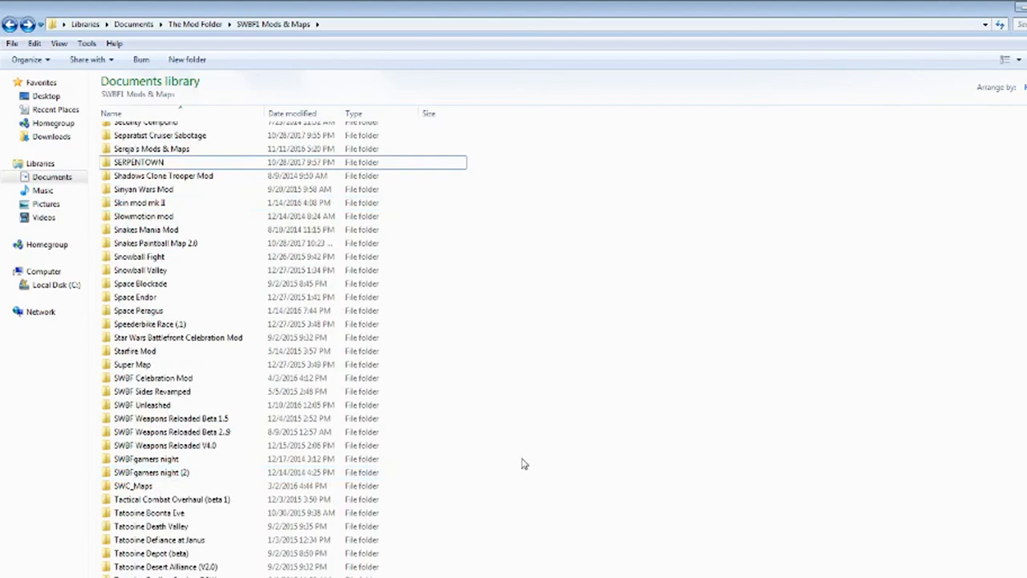
scroll(down, 3)
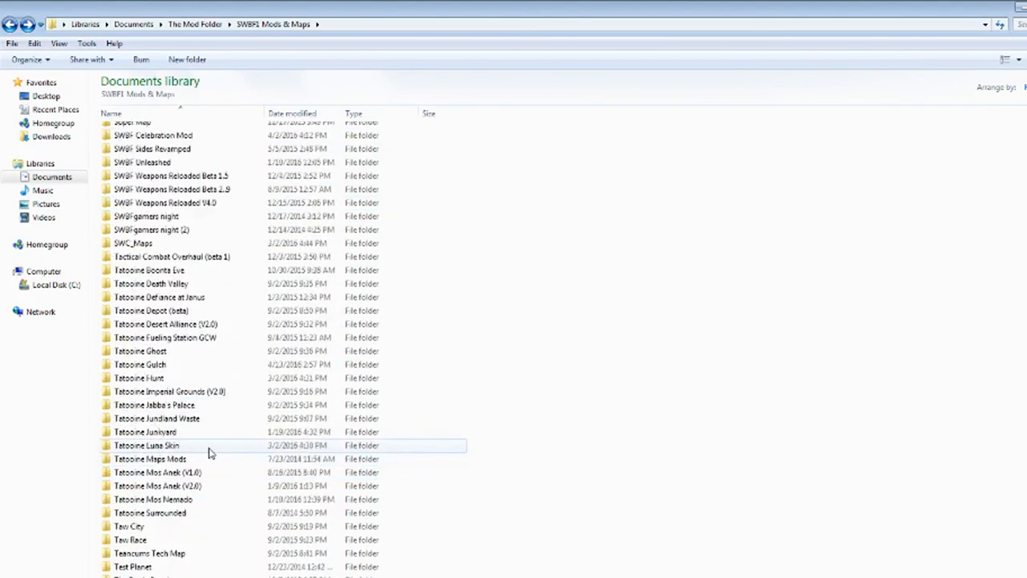
- Scroll past the Vavin 4 folders to the bottom of the list, ending at Zombie Castle 1.0
scroll(down, 3)
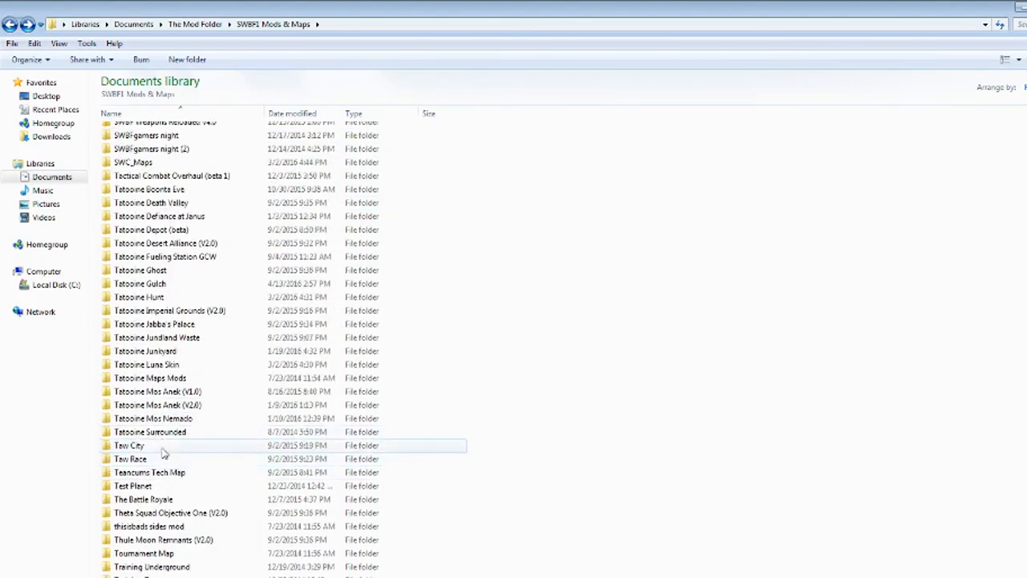
scroll(down, 3)
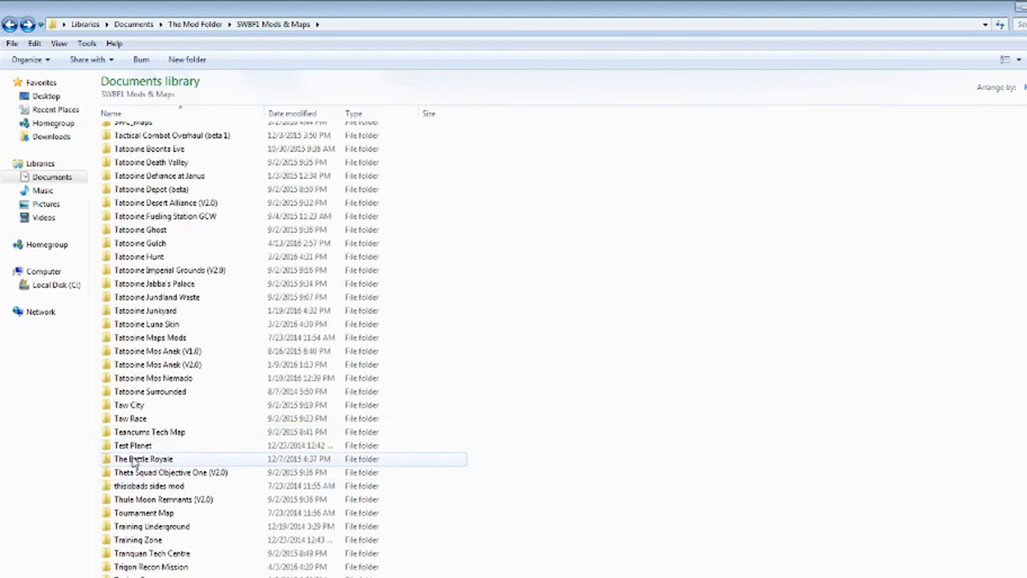
scroll(down, 3)
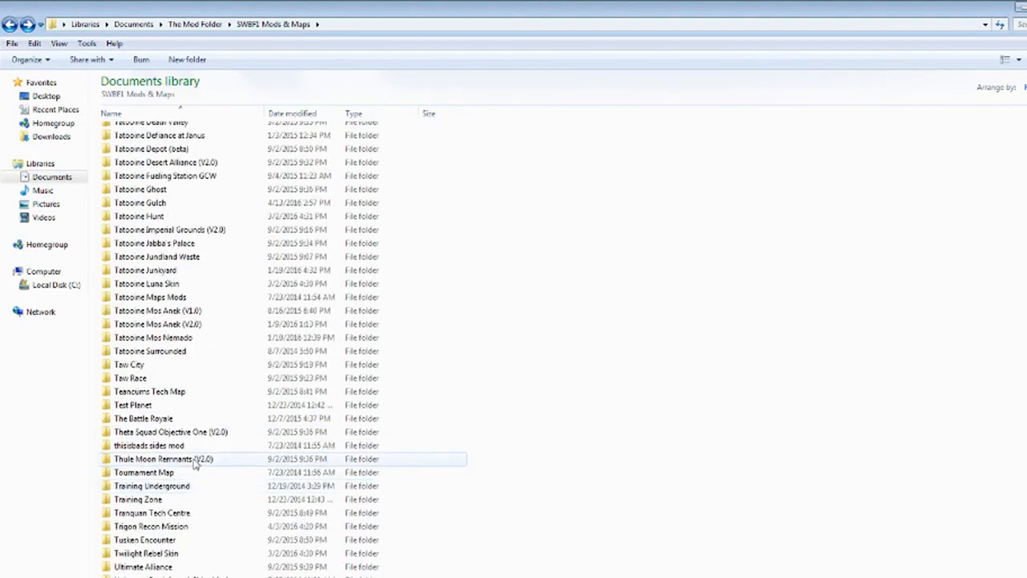
scroll(down, 3)
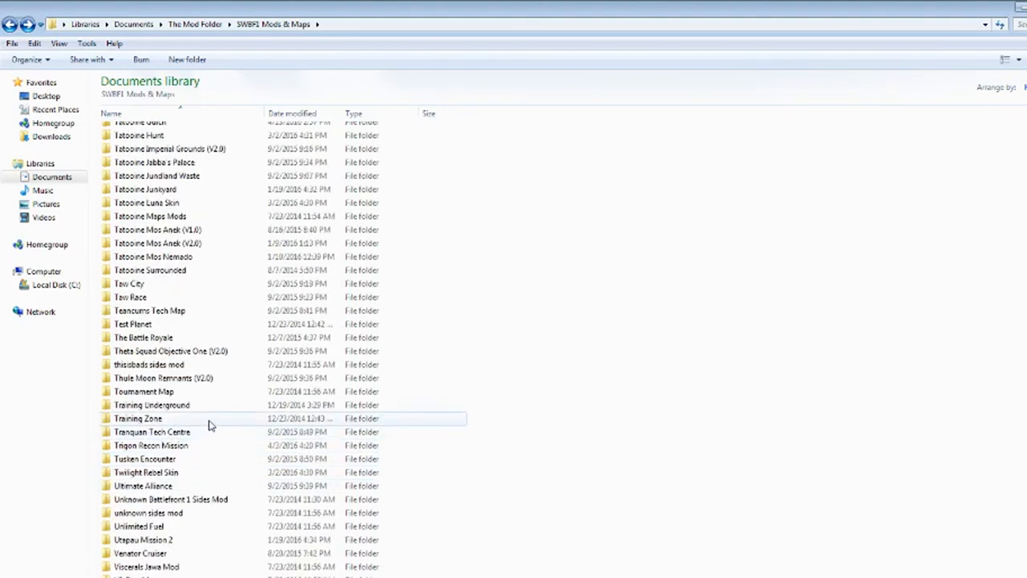
scroll(down, 3)
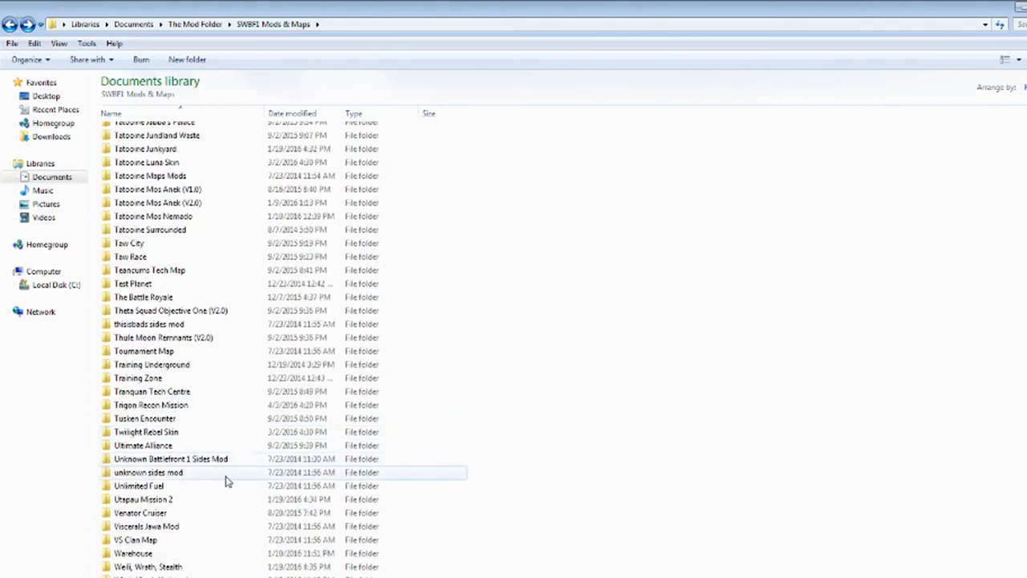
mouse_move(205, 472)
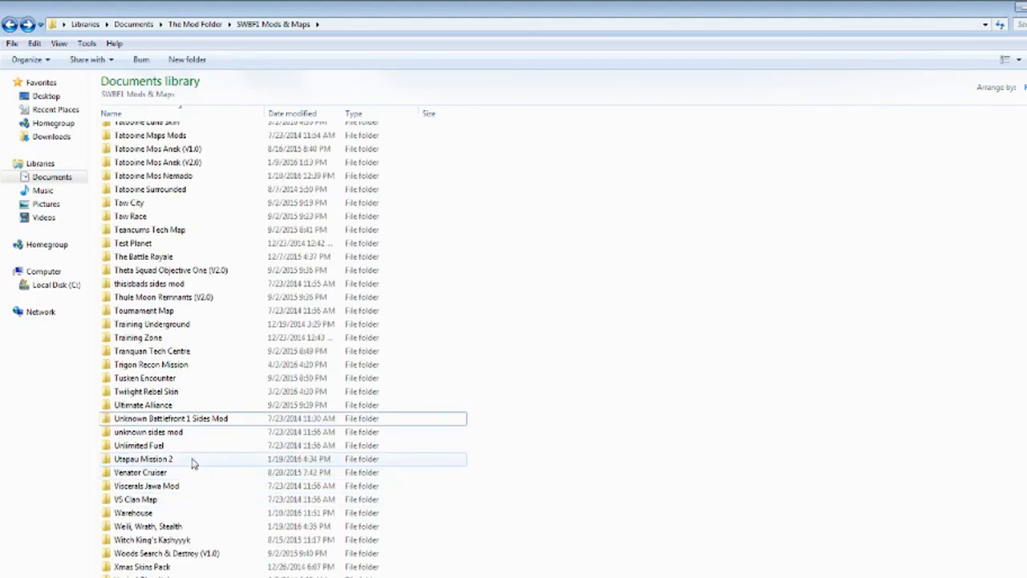
scroll(down, 3)
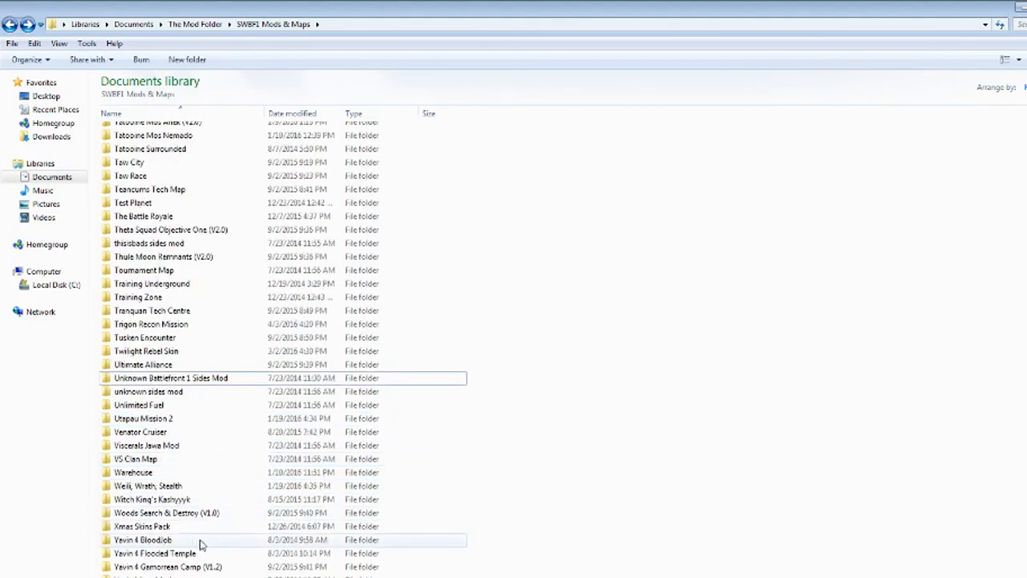
scroll(down, 3)
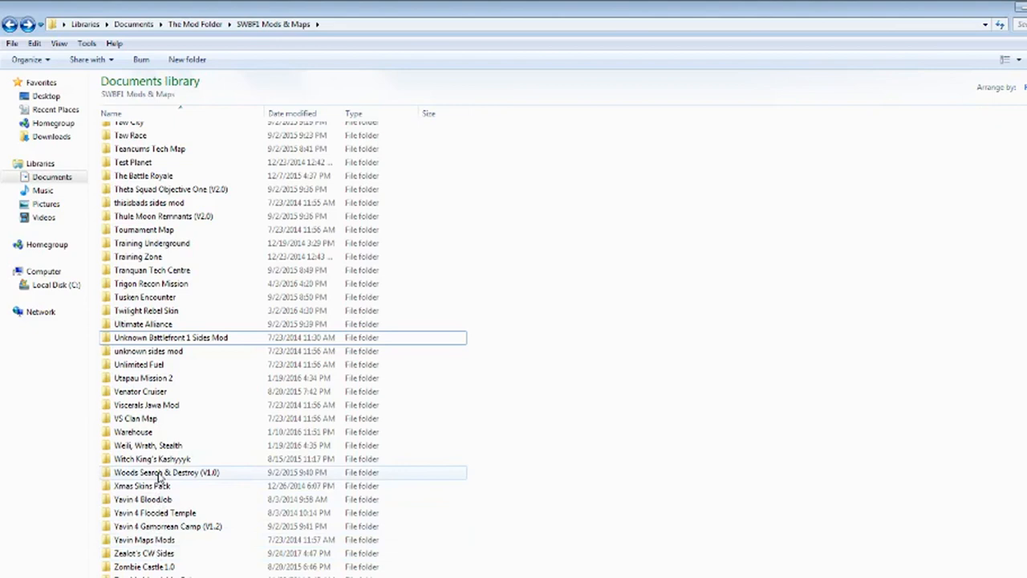
mouse_move(269, 480)
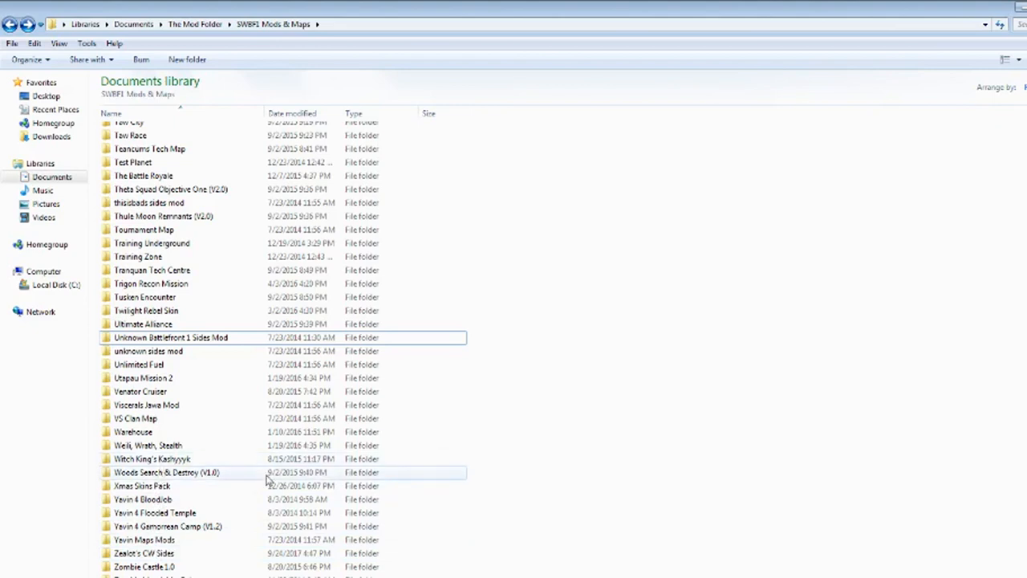
mouse_move(586, 425)
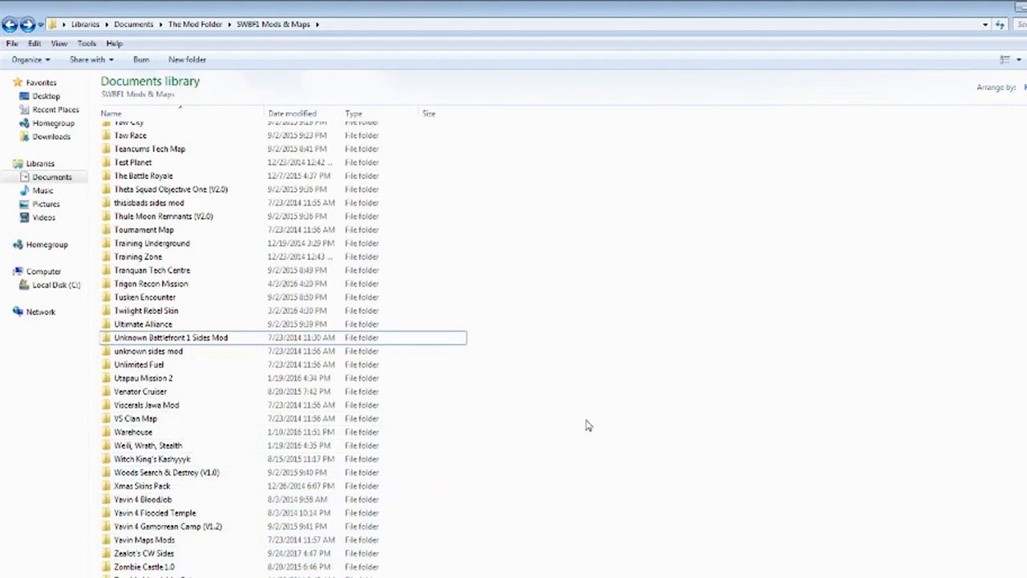
mouse_move(509, 377)
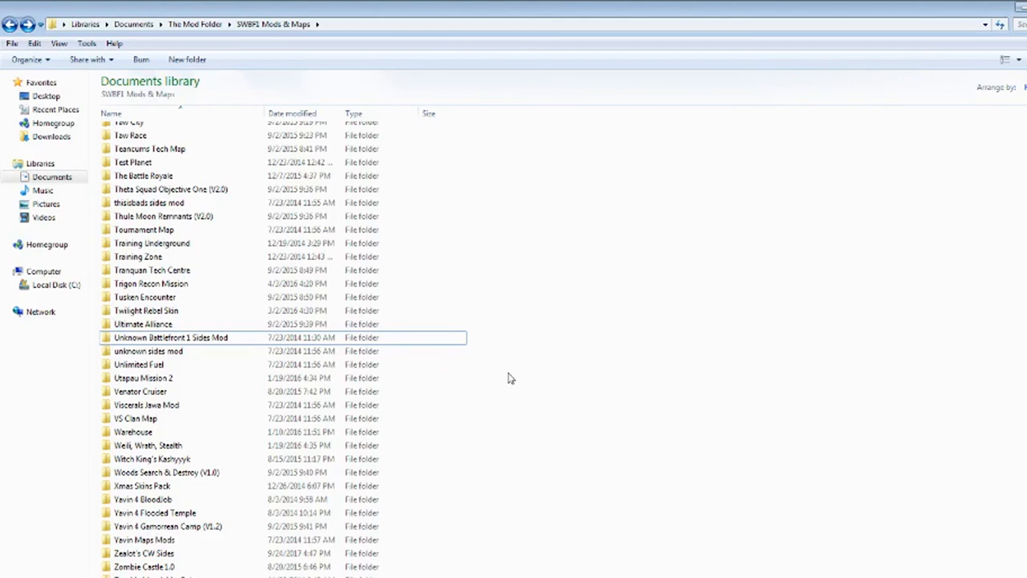
mouse_move(692, 243)
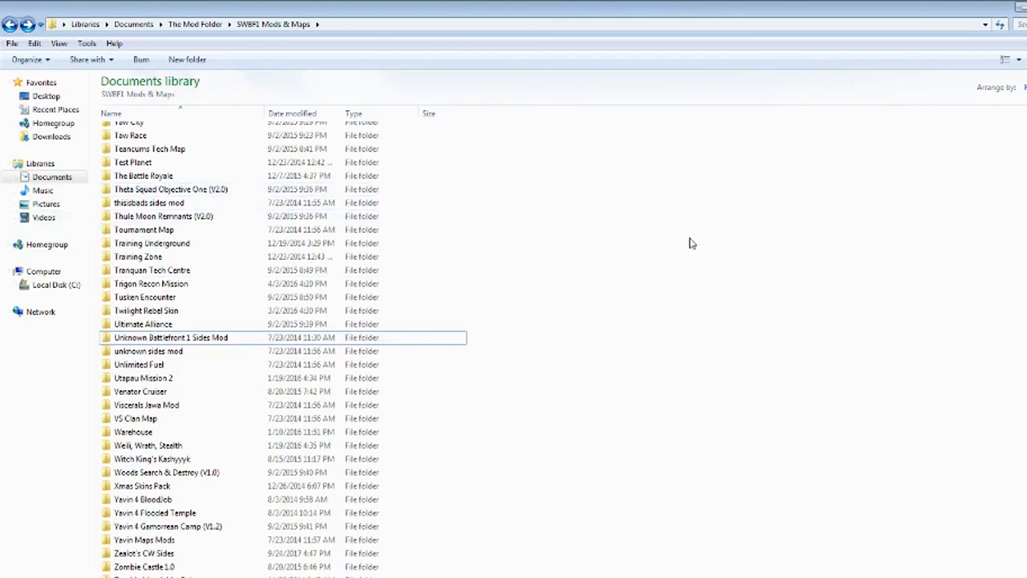